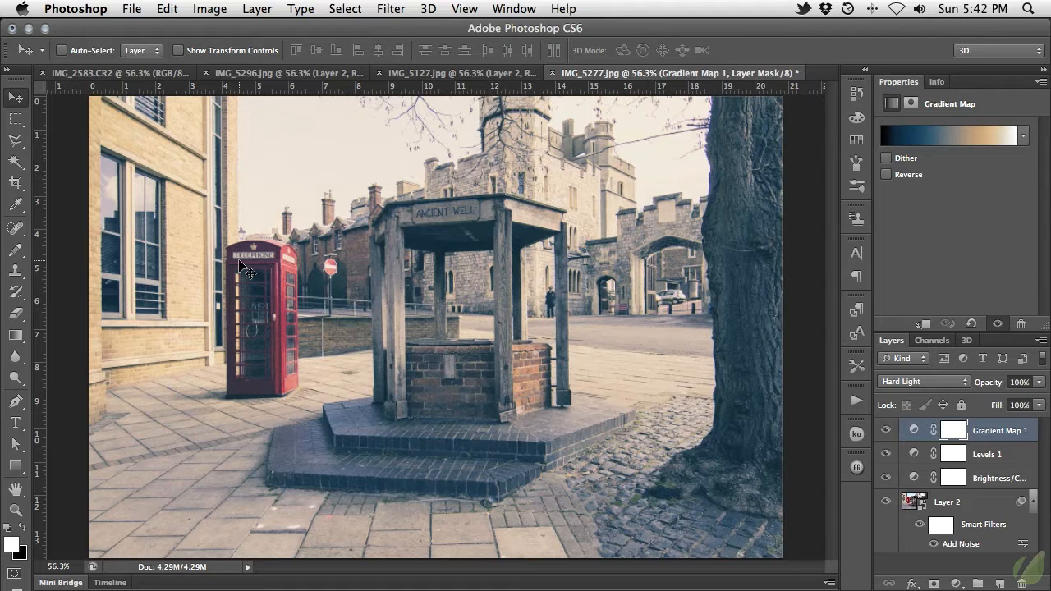
mouse_move(512, 362)
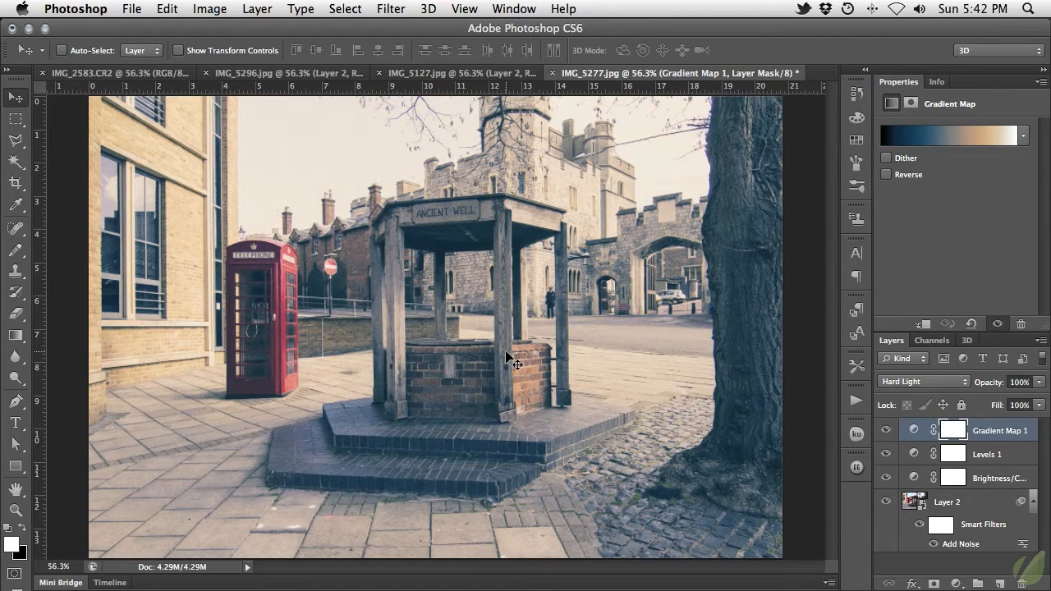
Show the Actions panel listing the Default Actions set.
click(947, 502)
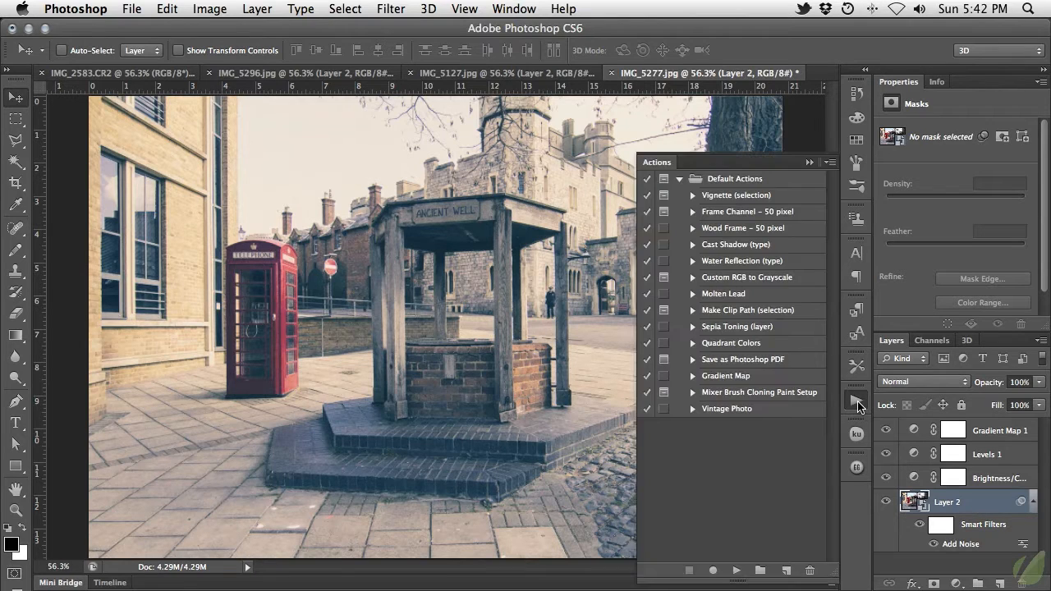
Add an action named 'Watermark' to Default Actions and begin recording.
click(786, 570)
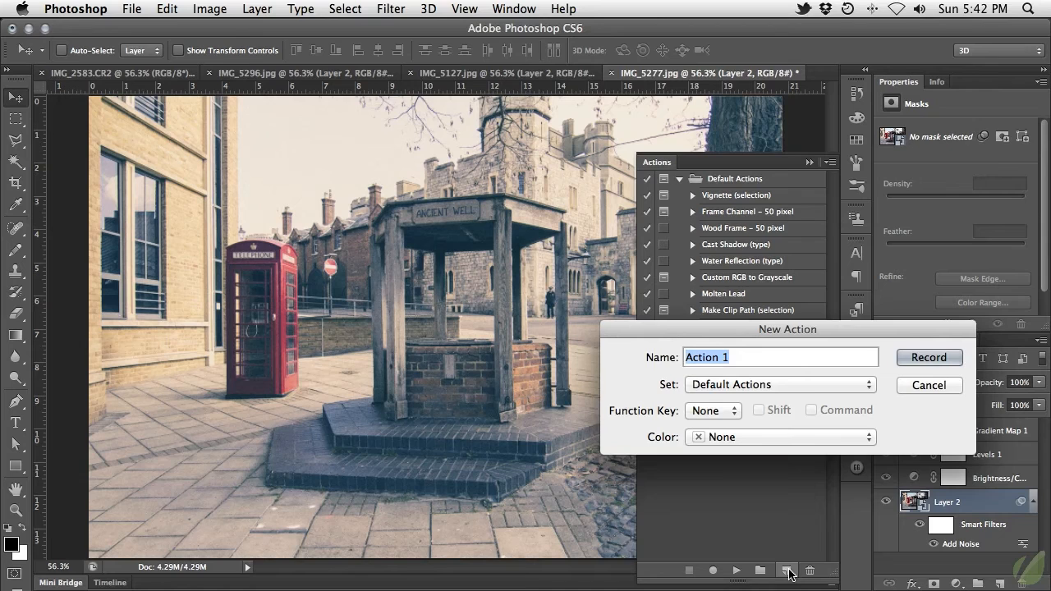
mouse_move(899, 411)
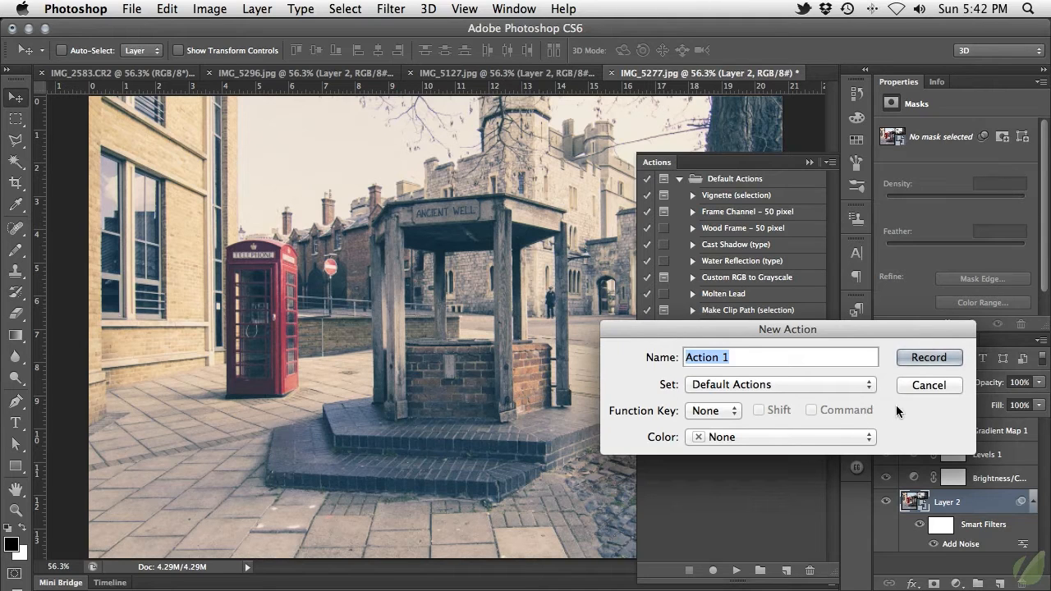
text(Watermark)
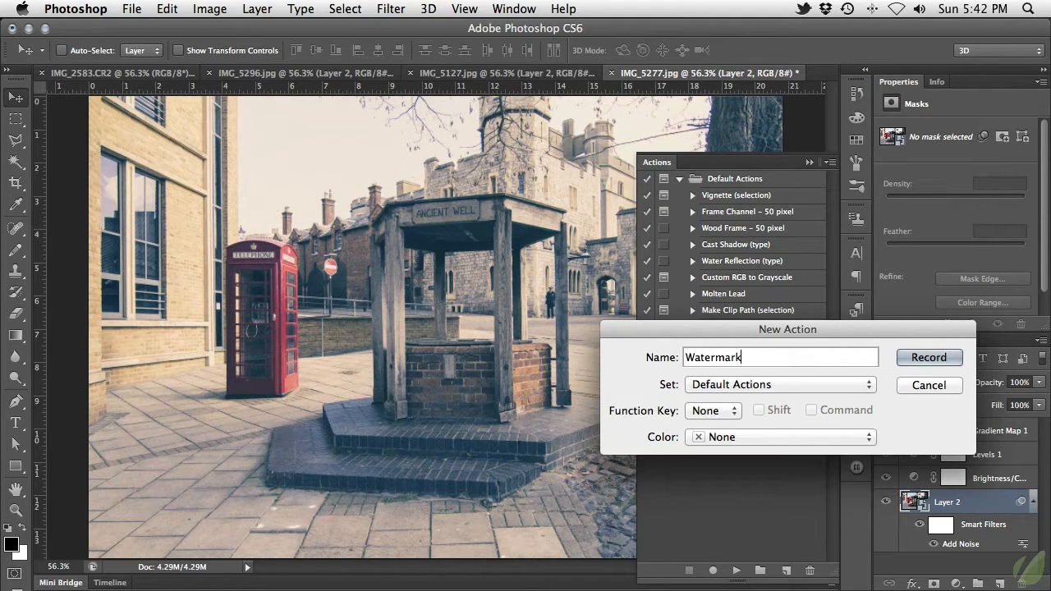
click(929, 358)
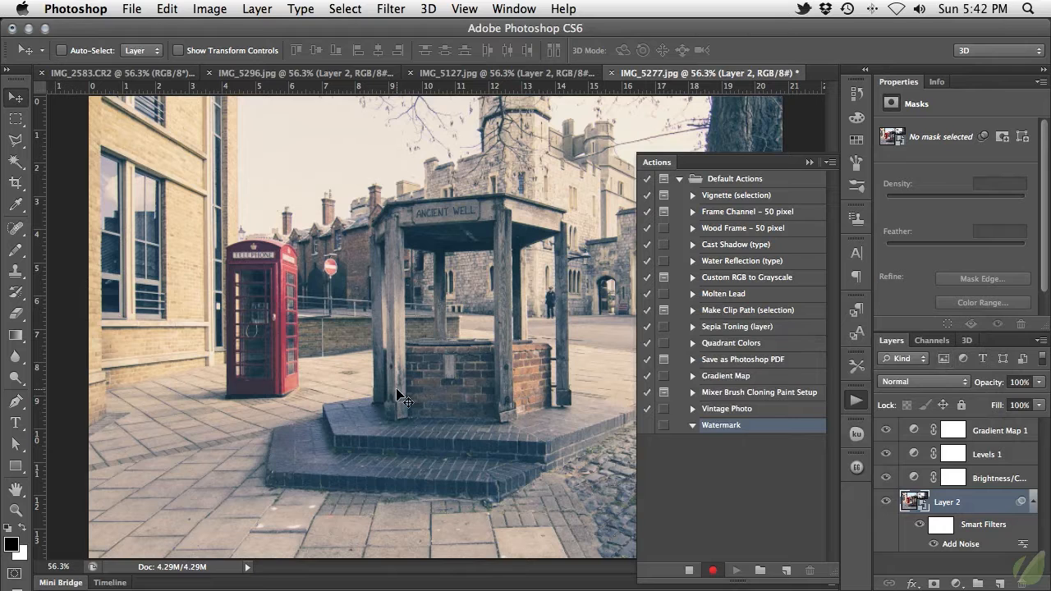
mouse_move(90, 394)
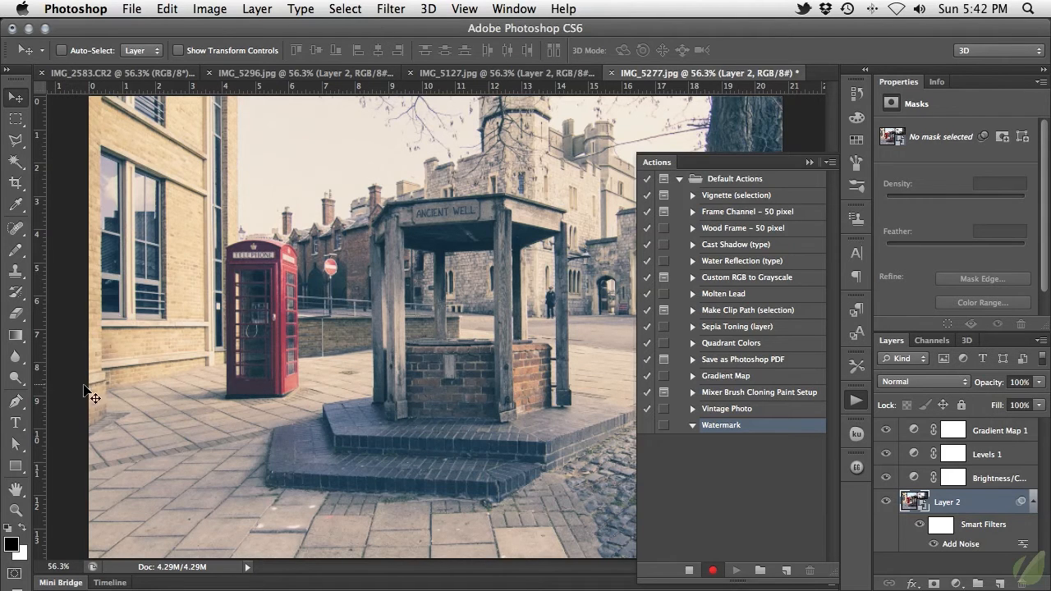
Add a committed 'Howard Pinsky' text layer near the photo's centre.
click(15, 423)
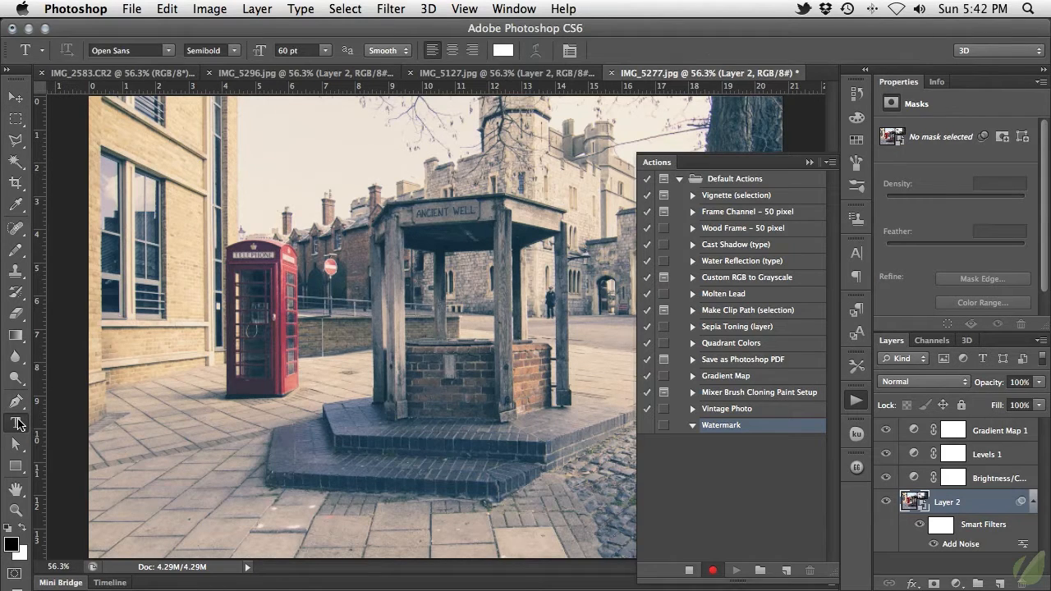
click(329, 349)
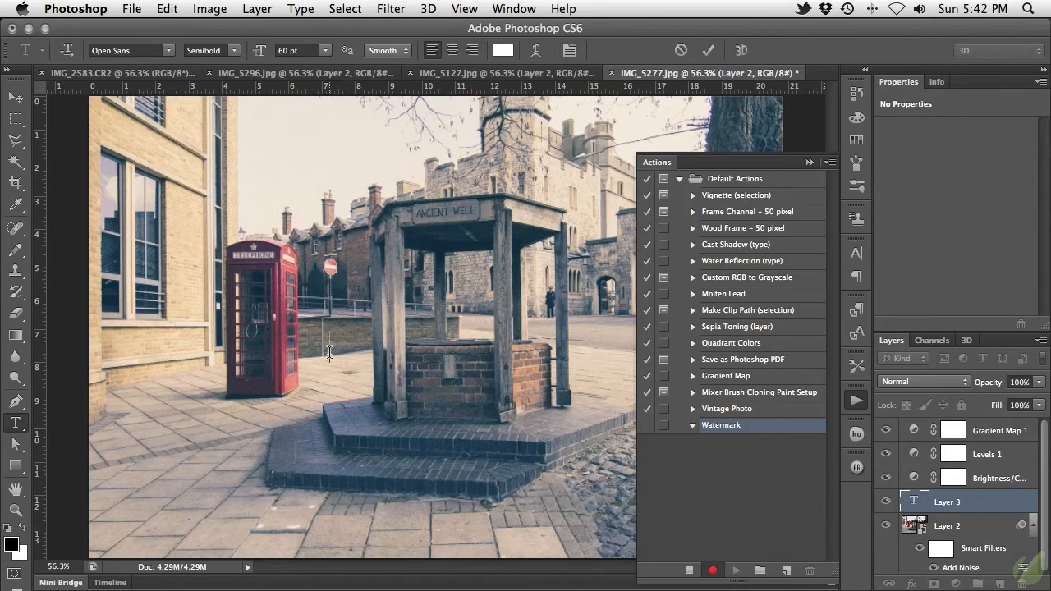
text(Howard)
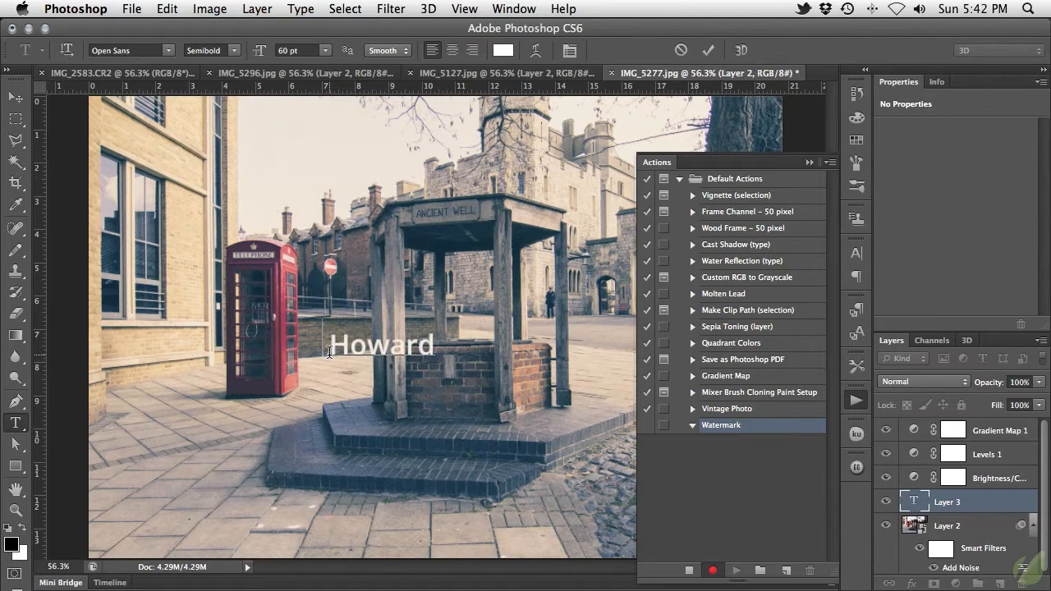
text(Pinsky)
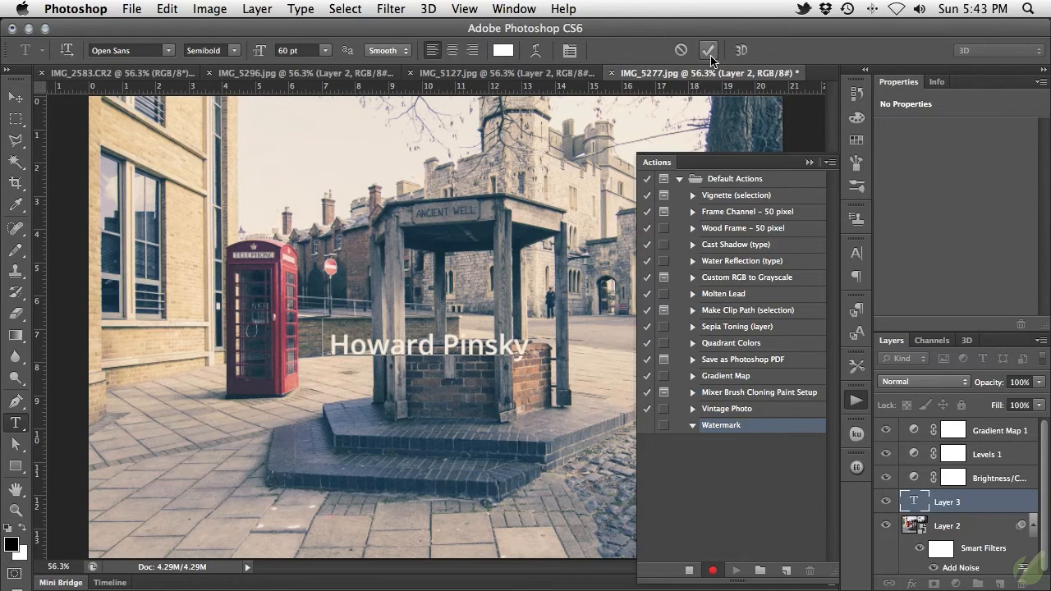
mouse_move(709, 50)
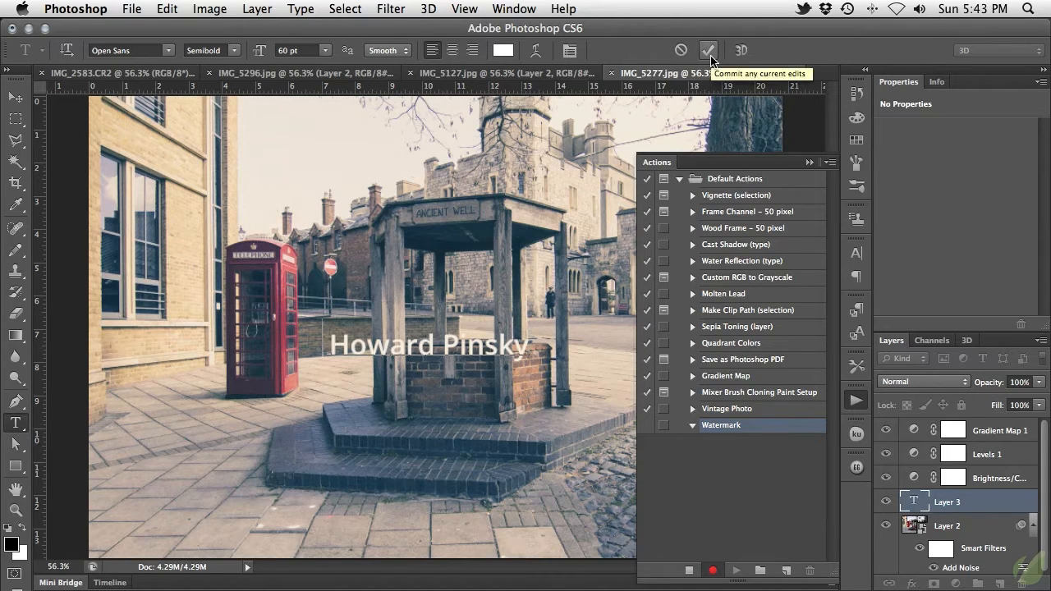
click(708, 50)
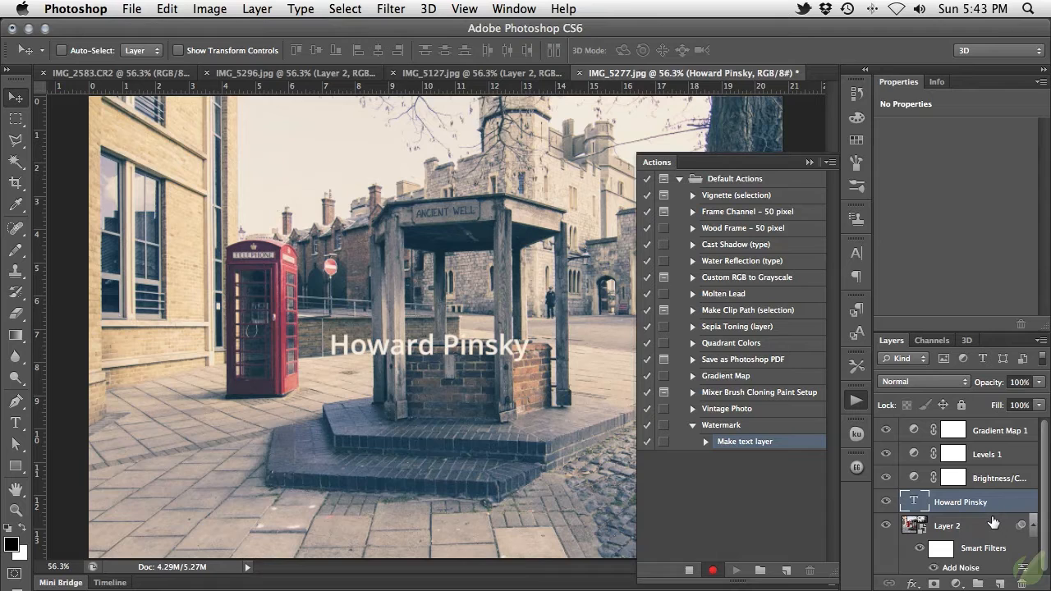
mouse_move(747, 493)
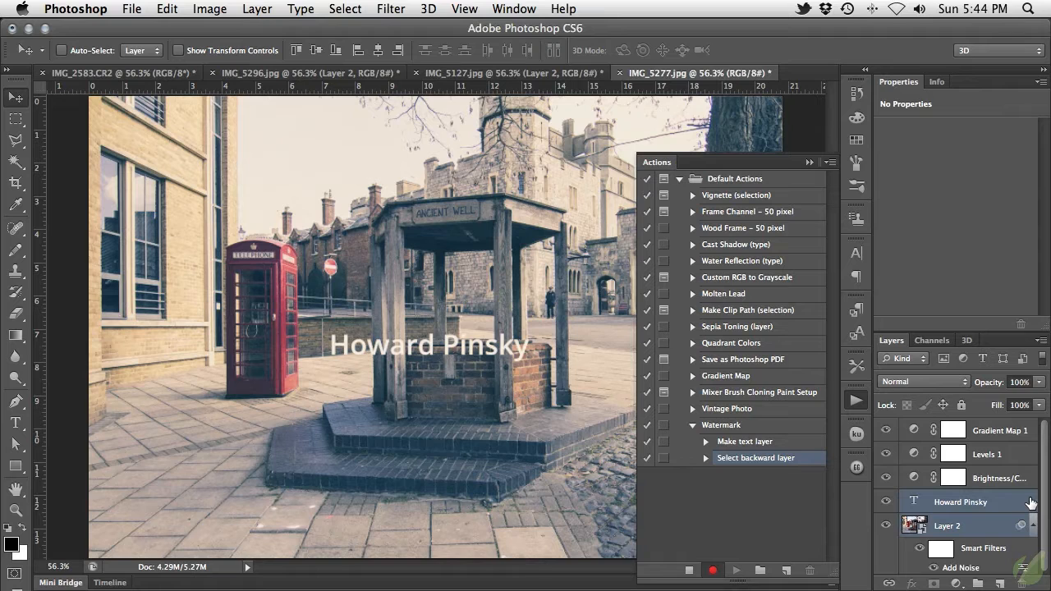
mouse_move(772, 458)
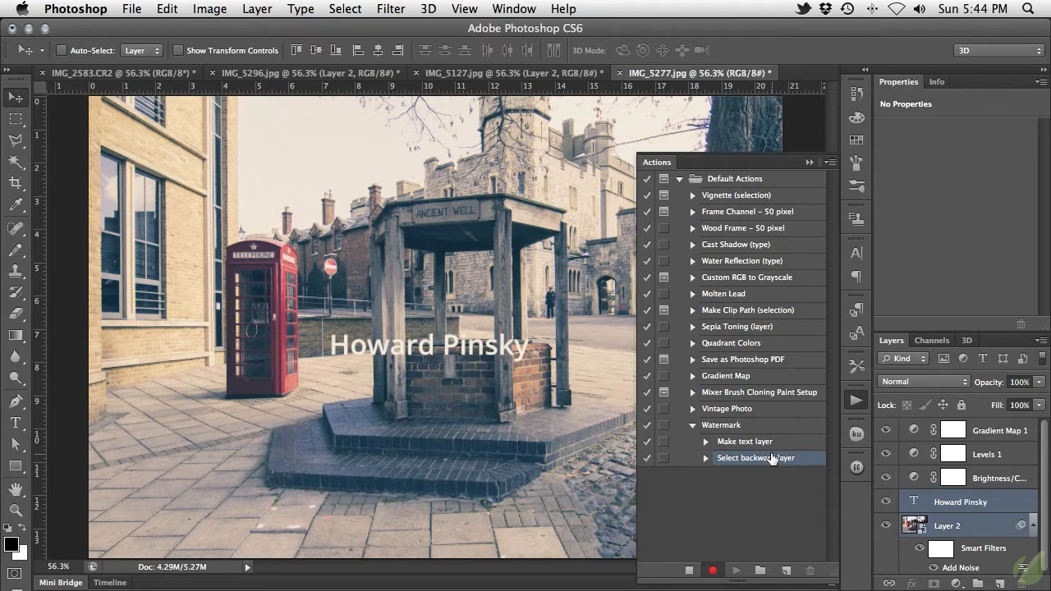
mouse_move(747, 474)
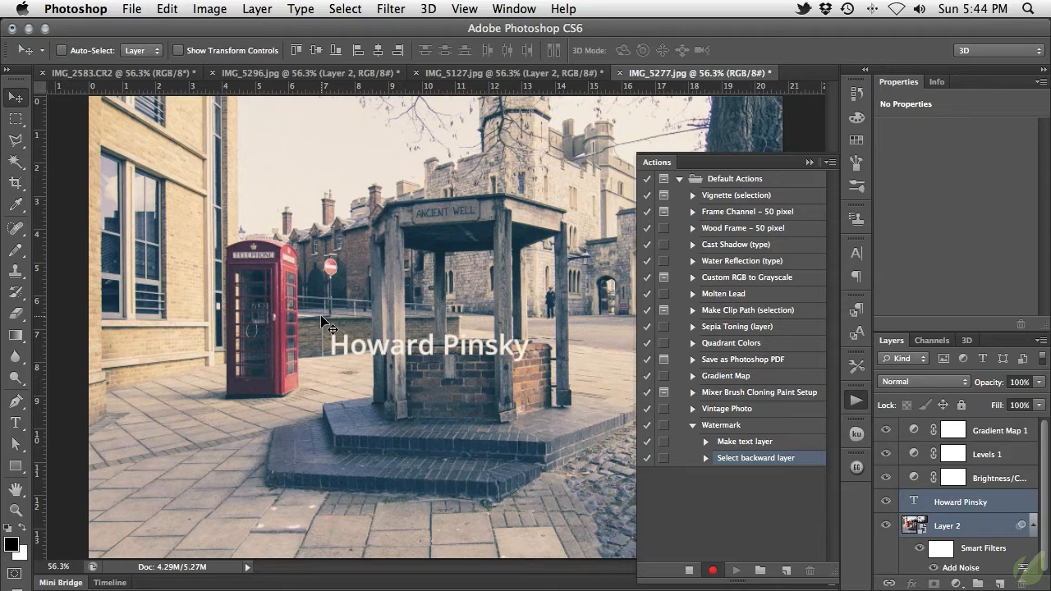
Align the Howard Pinsky text to the photo's bottom and left edges.
click(296, 50)
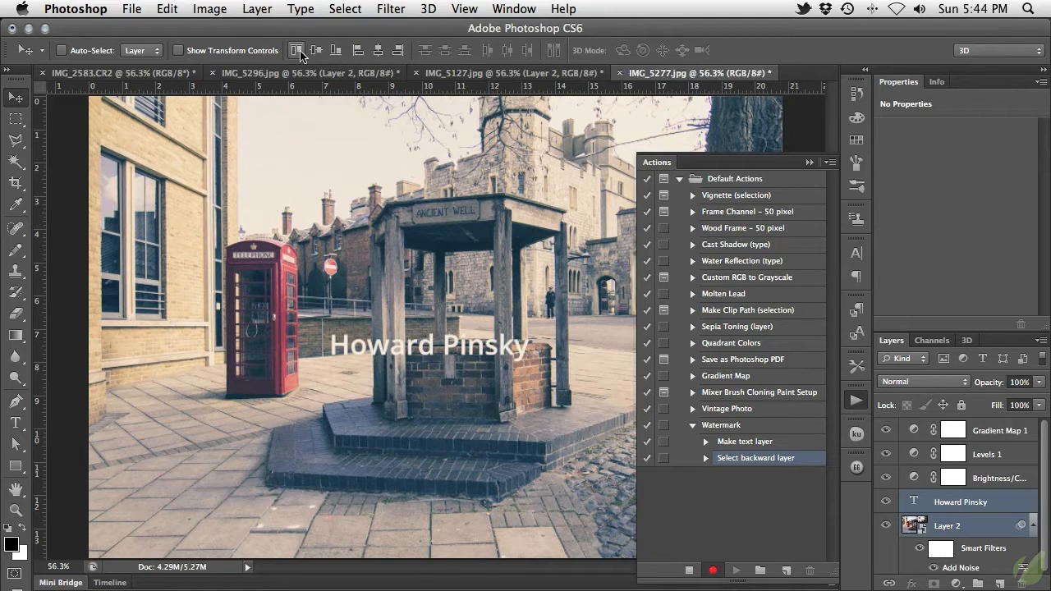
mouse_move(335, 50)
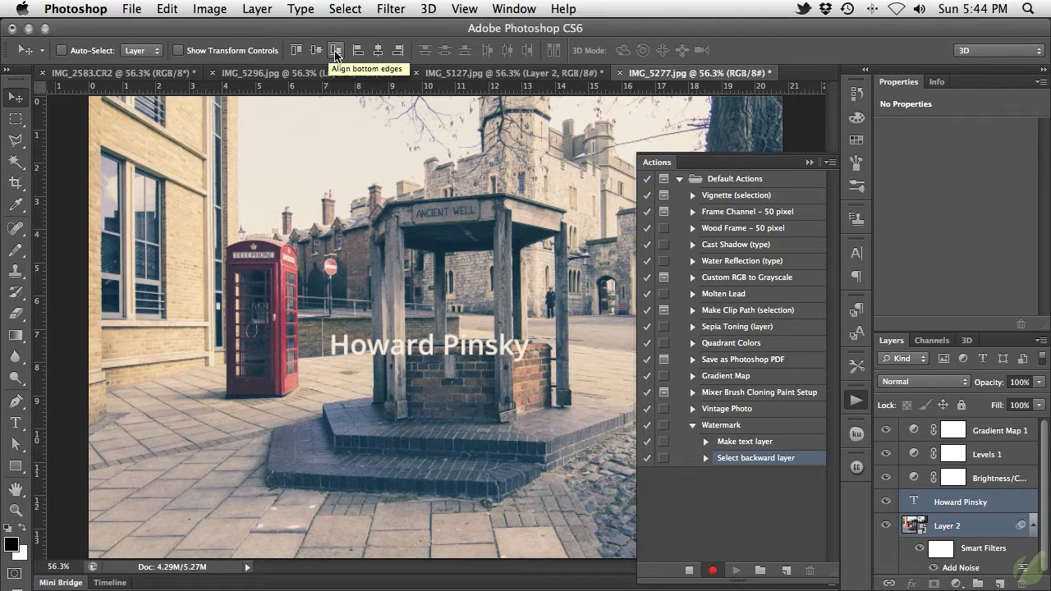
click(336, 50)
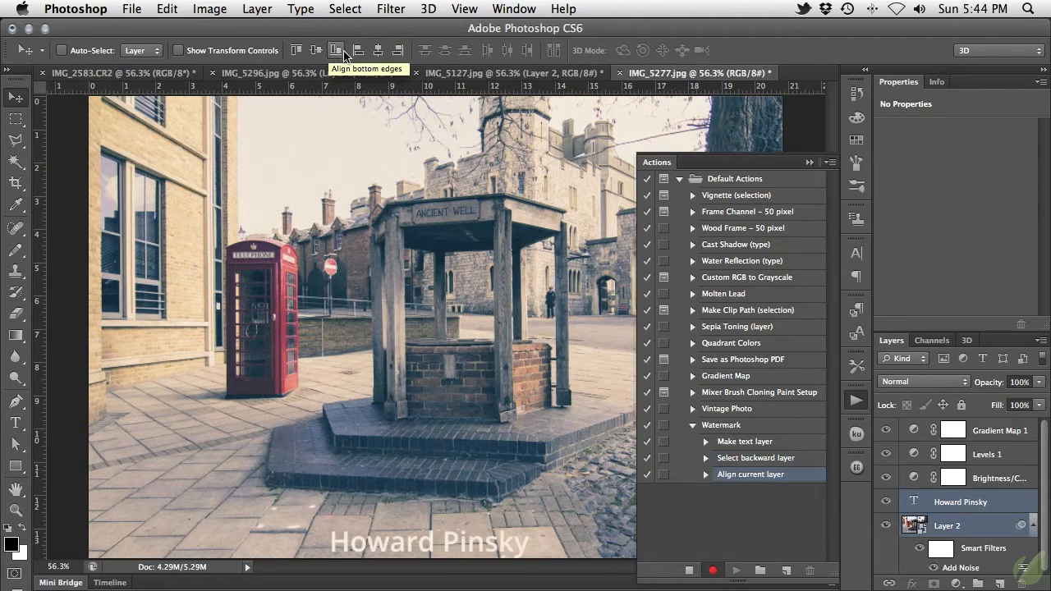
mouse_move(357, 50)
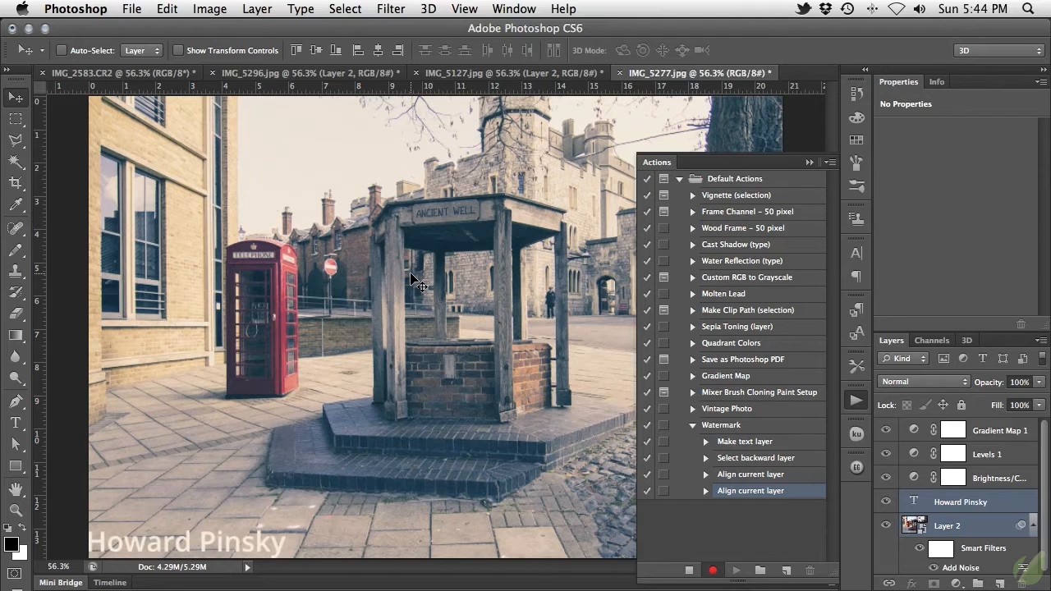
mouse_move(469, 402)
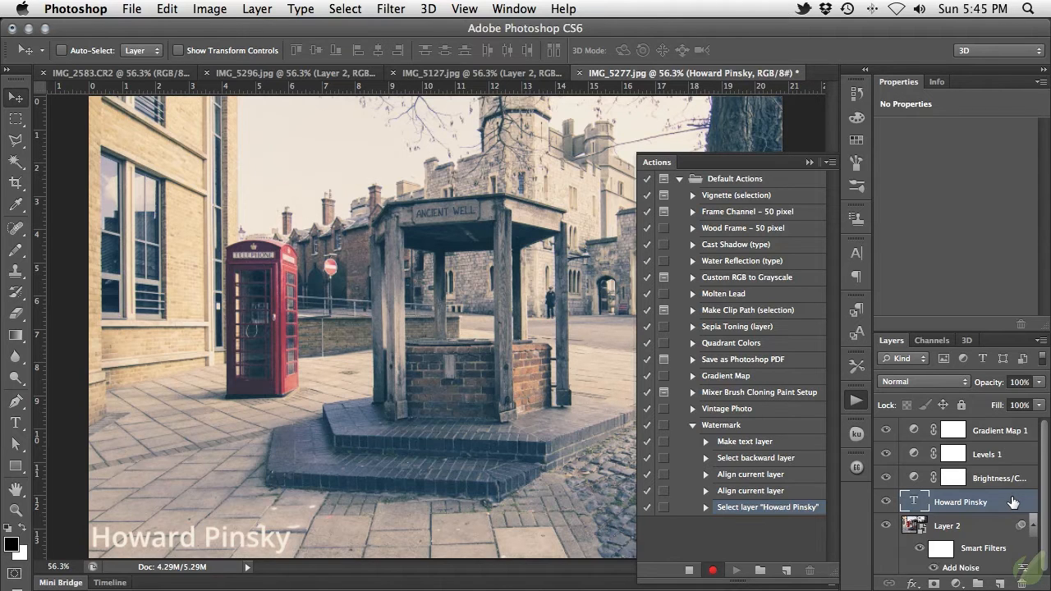
Give the Howard Pinsky text layer a drop shadow and 39% opacity.
double_click(962, 501)
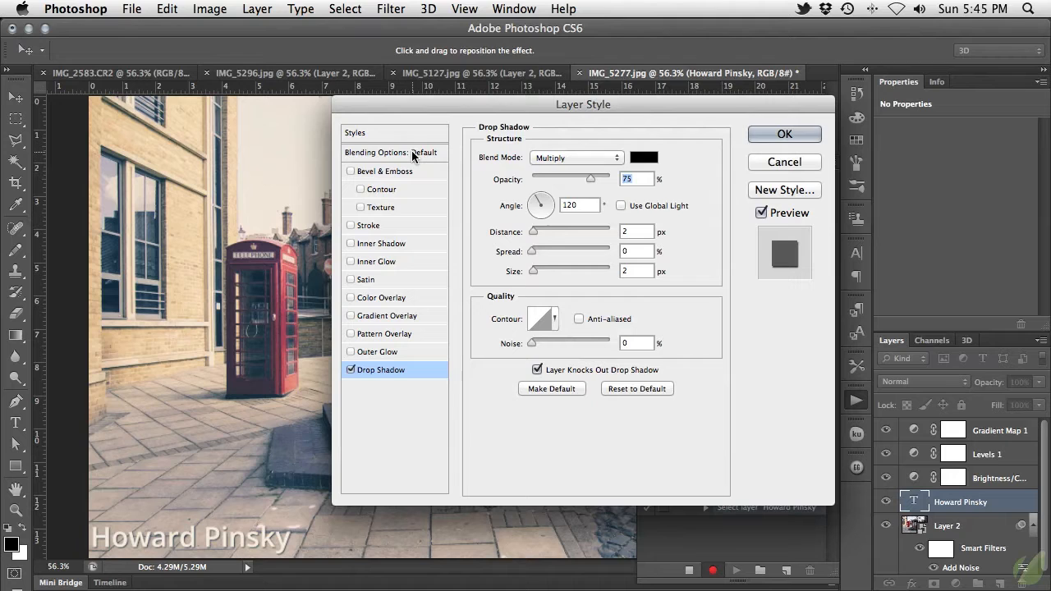
click(390, 152)
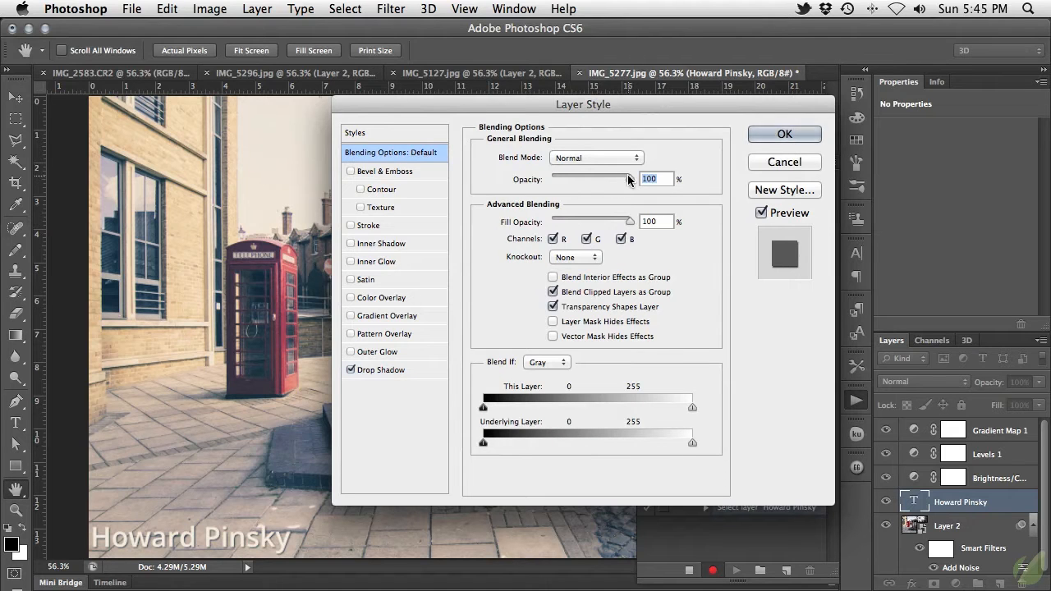
drag(624, 178, 582, 178)
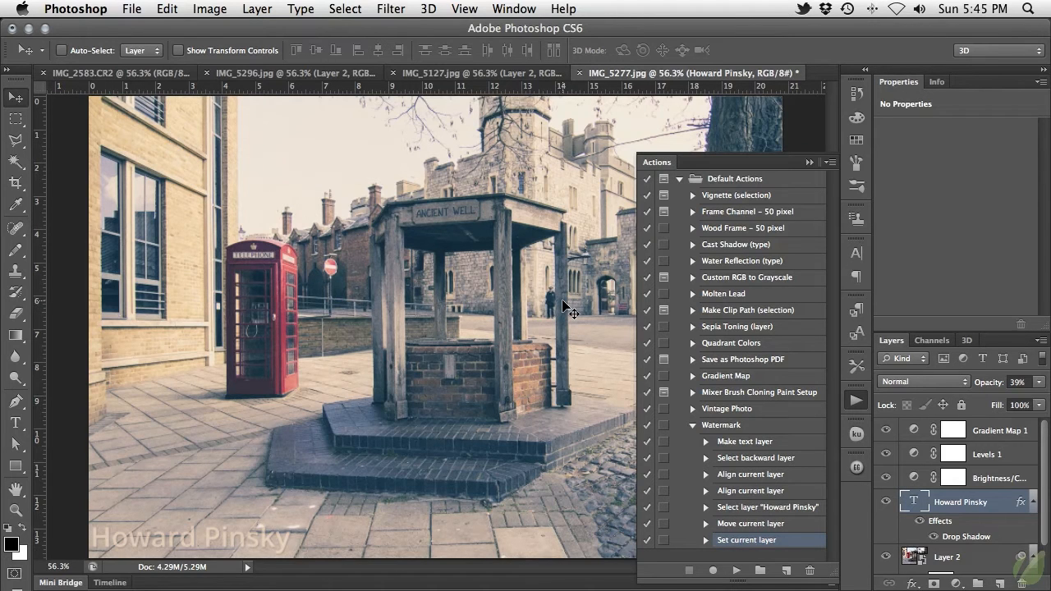
Stop recording Watermark and play it on the IMG_5296 castle photo.
click(476, 73)
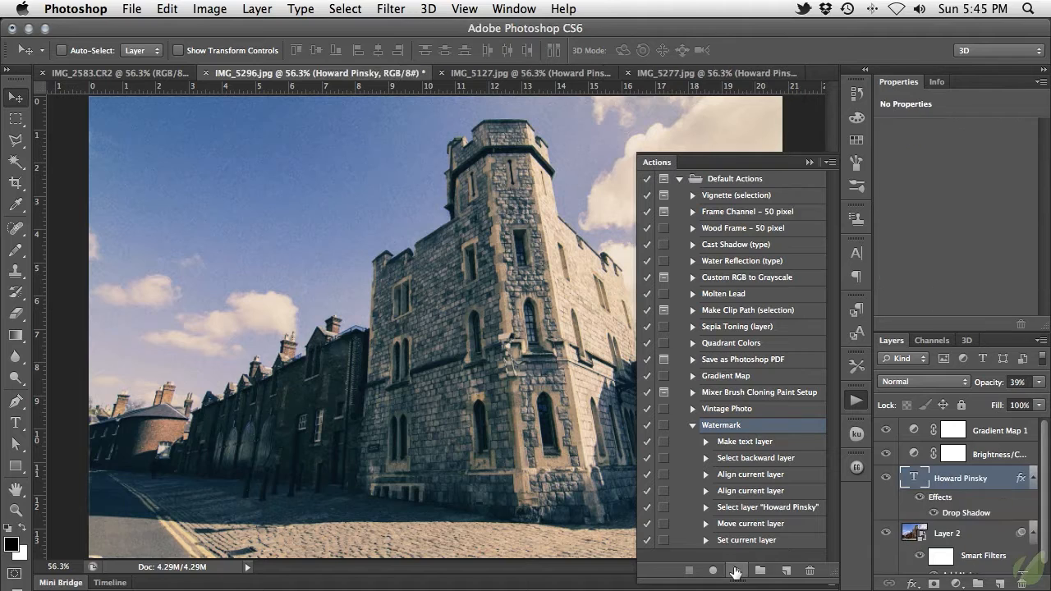
click(735, 570)
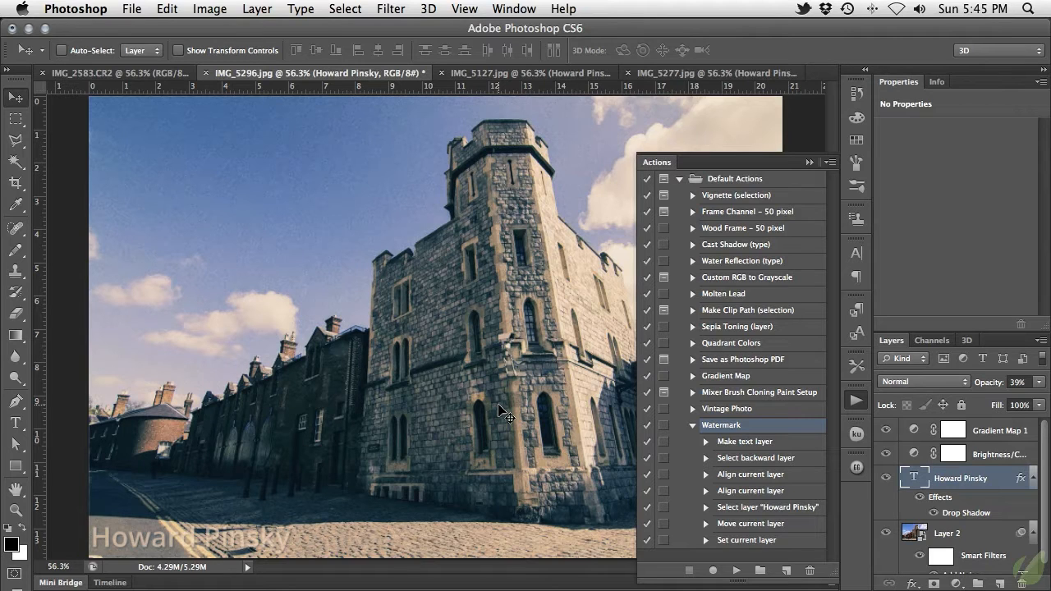
mouse_move(308, 288)
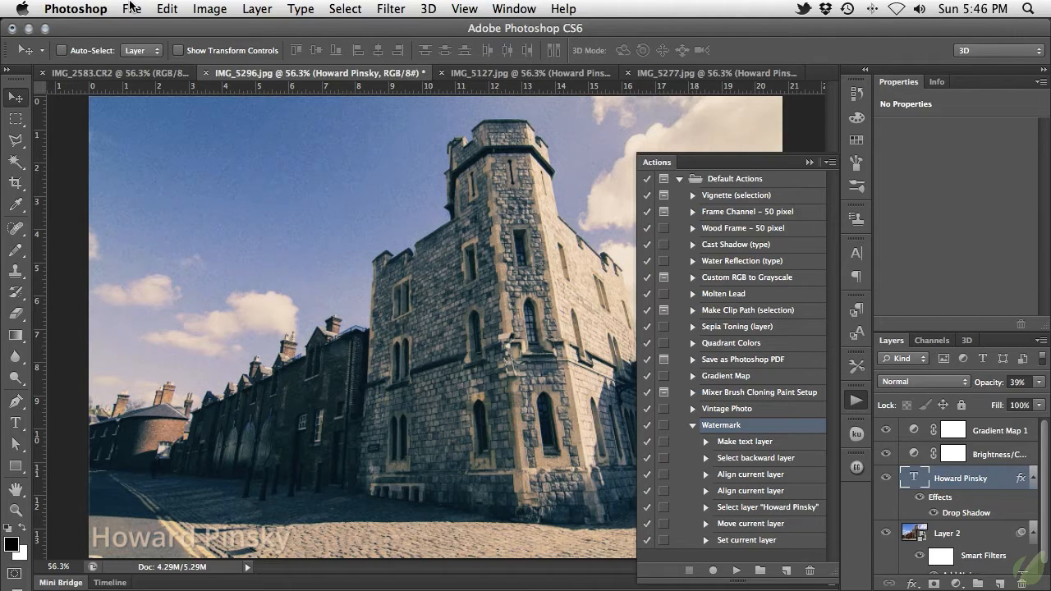
Start a File > Automate > Batch run with Watermark as the action.
click(132, 10)
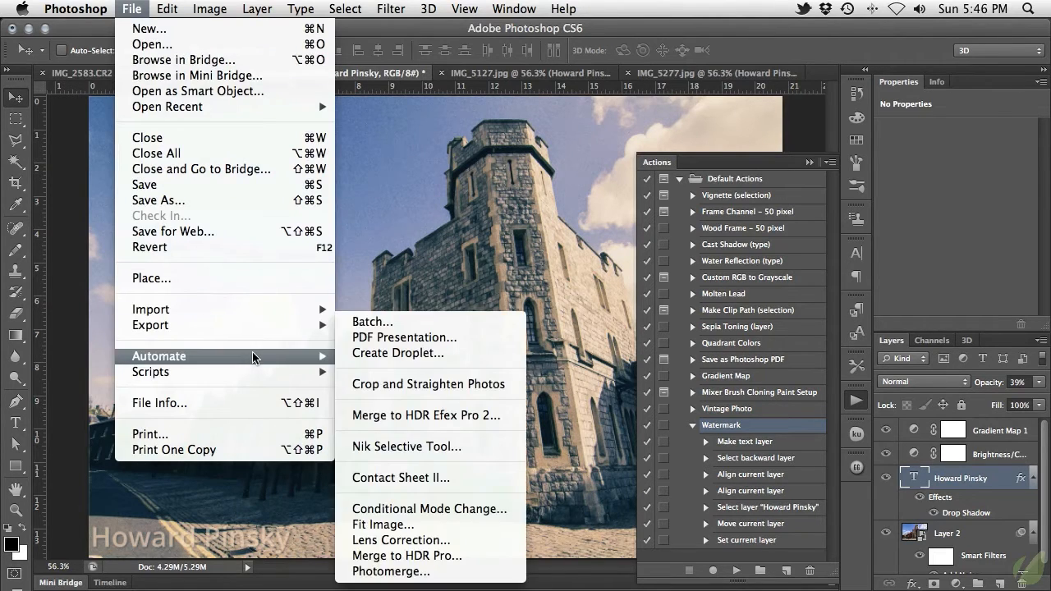
click(373, 321)
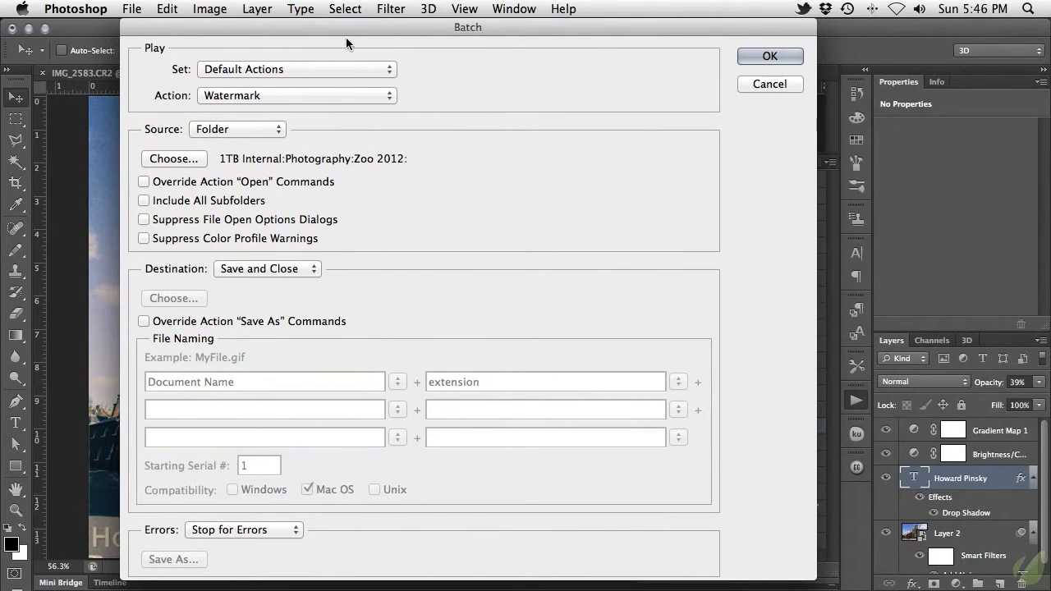
mouse_move(423, 72)
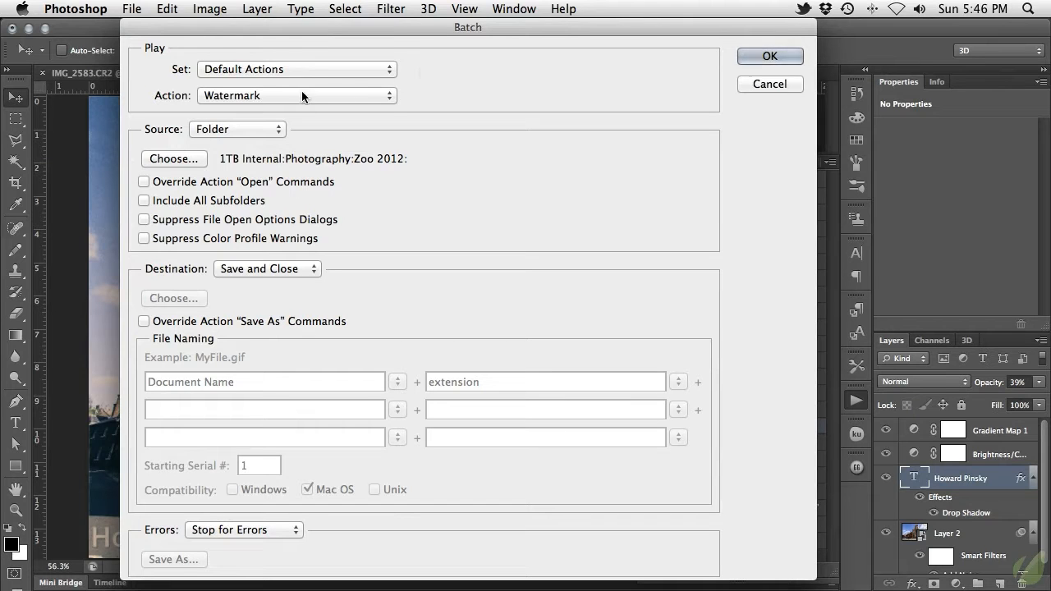
click(296, 95)
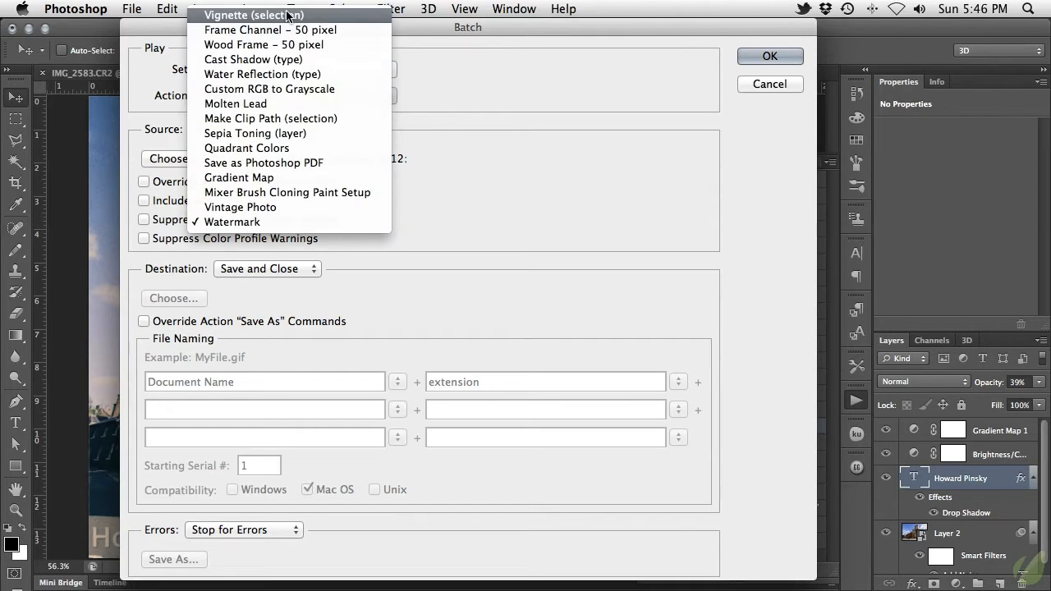
mouse_move(233, 221)
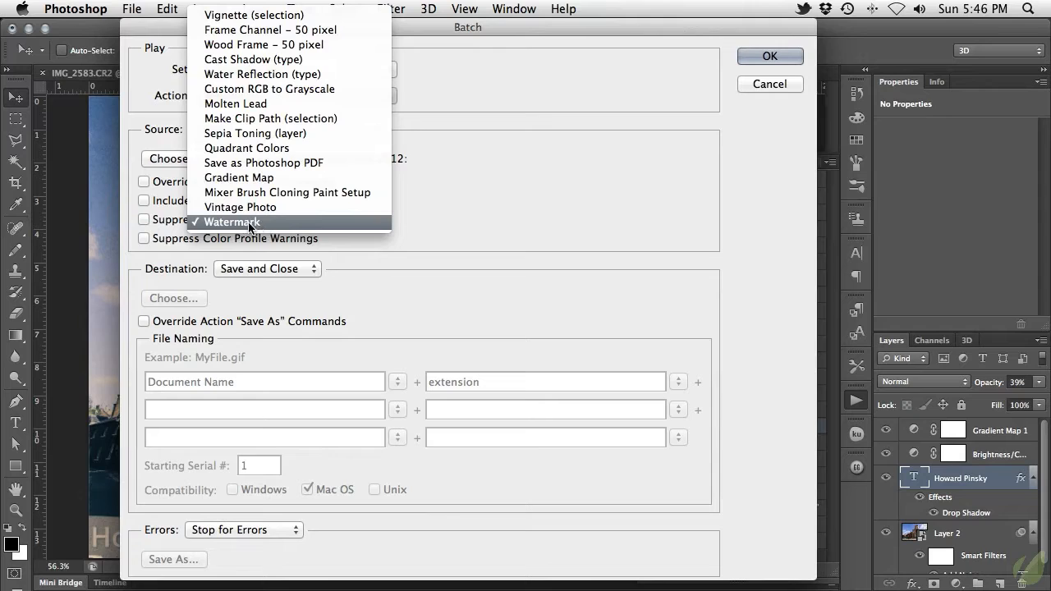
click(241, 221)
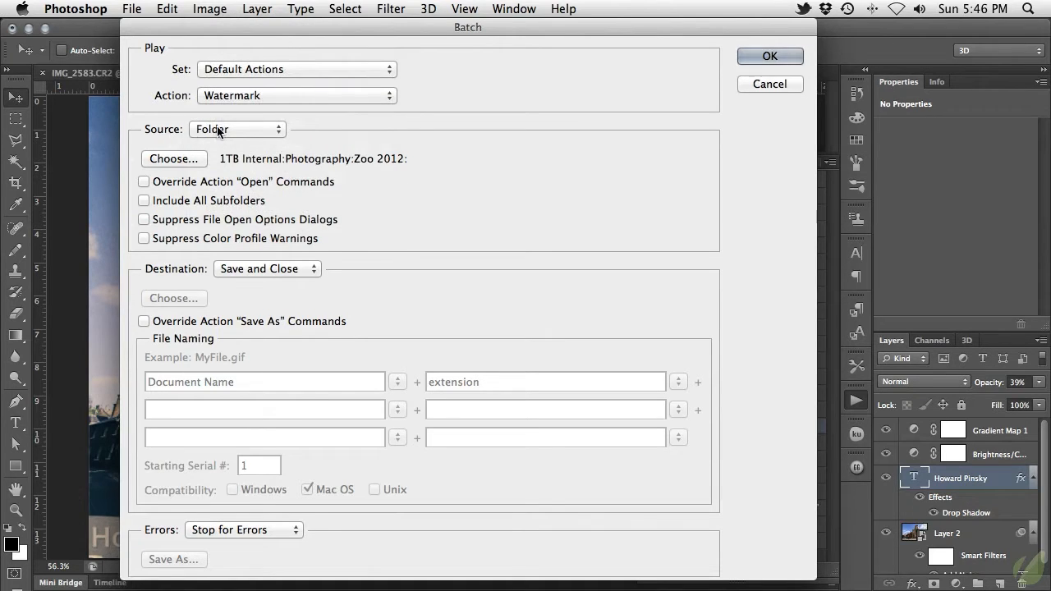
Set the batch source to Folder and choose the Zoo 2012 folder.
click(237, 128)
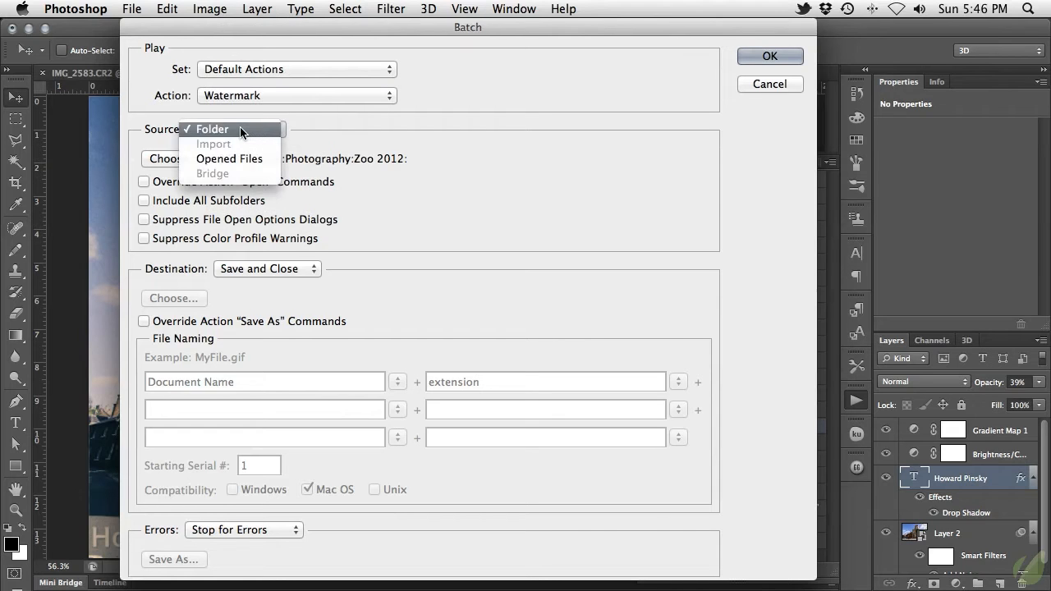
click(211, 129)
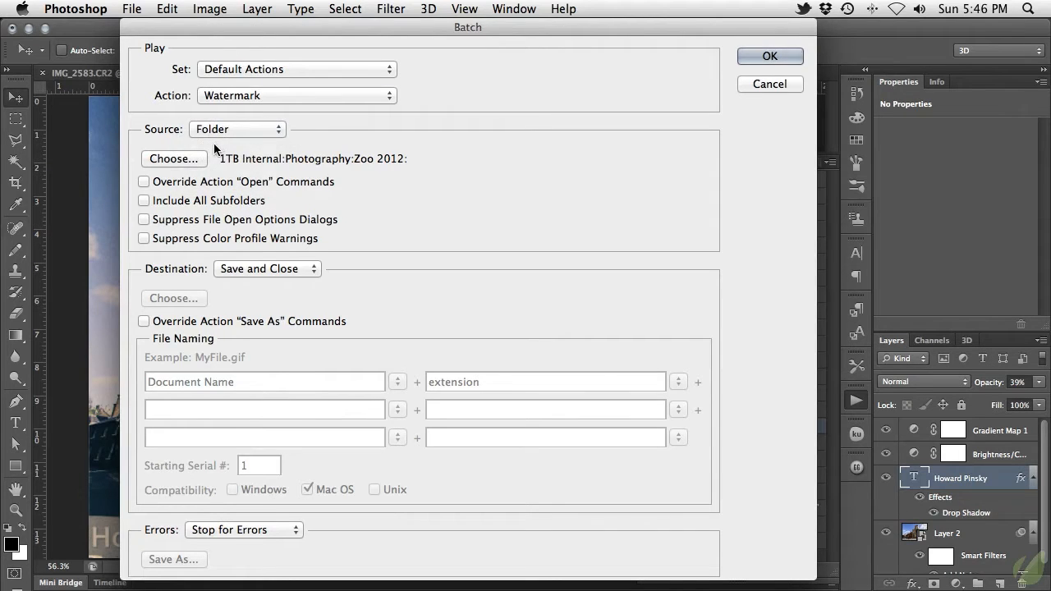
mouse_move(173, 158)
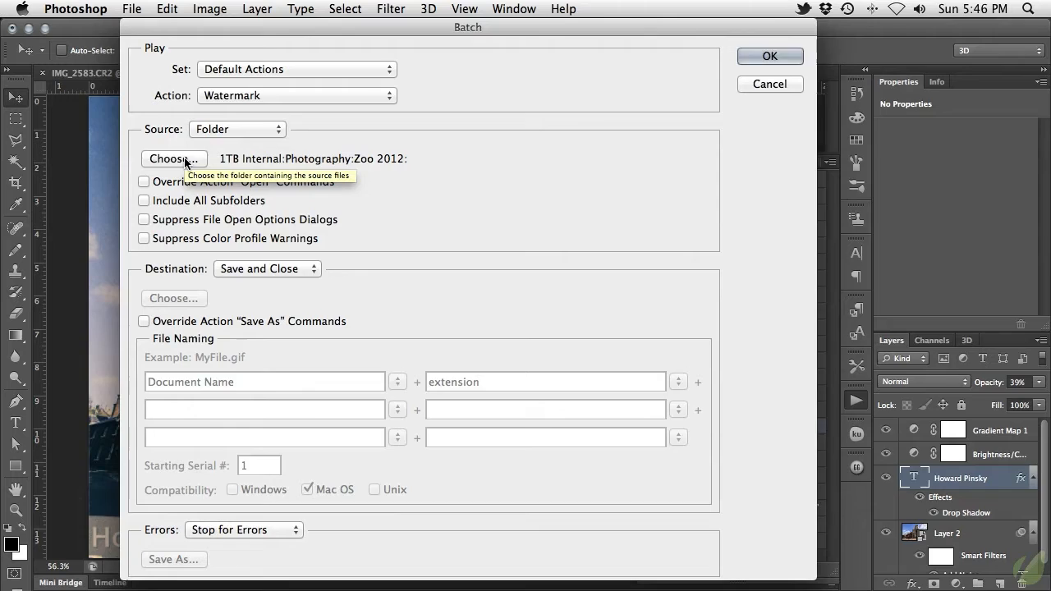
click(175, 158)
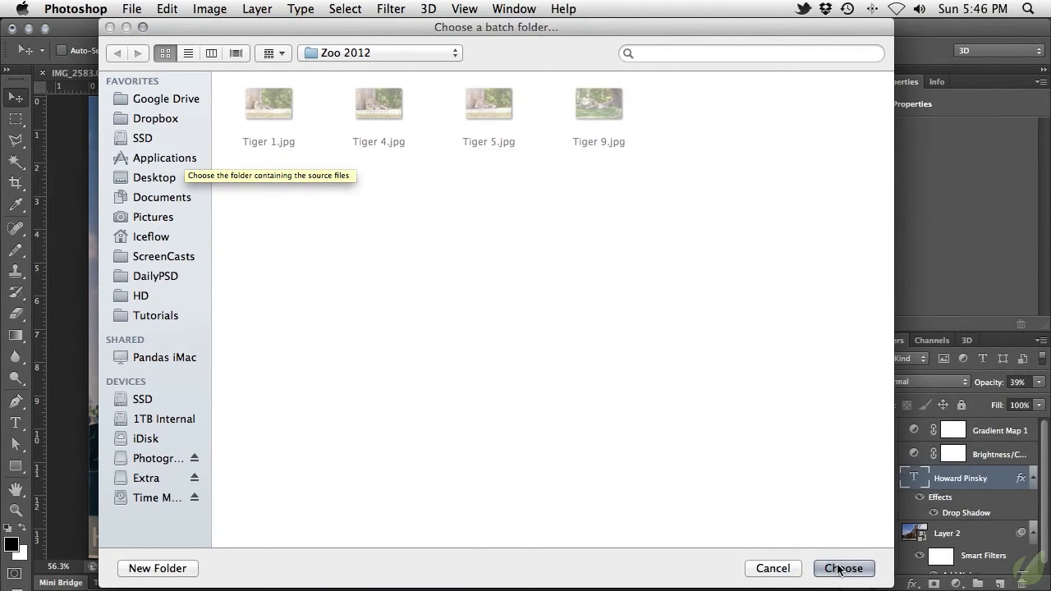
click(843, 569)
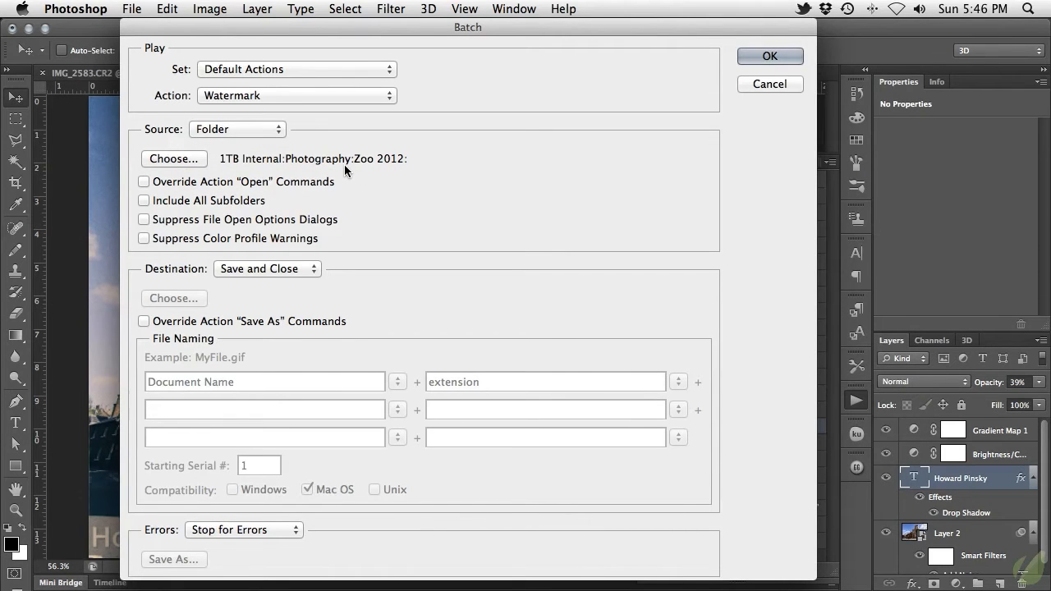
mouse_move(267, 269)
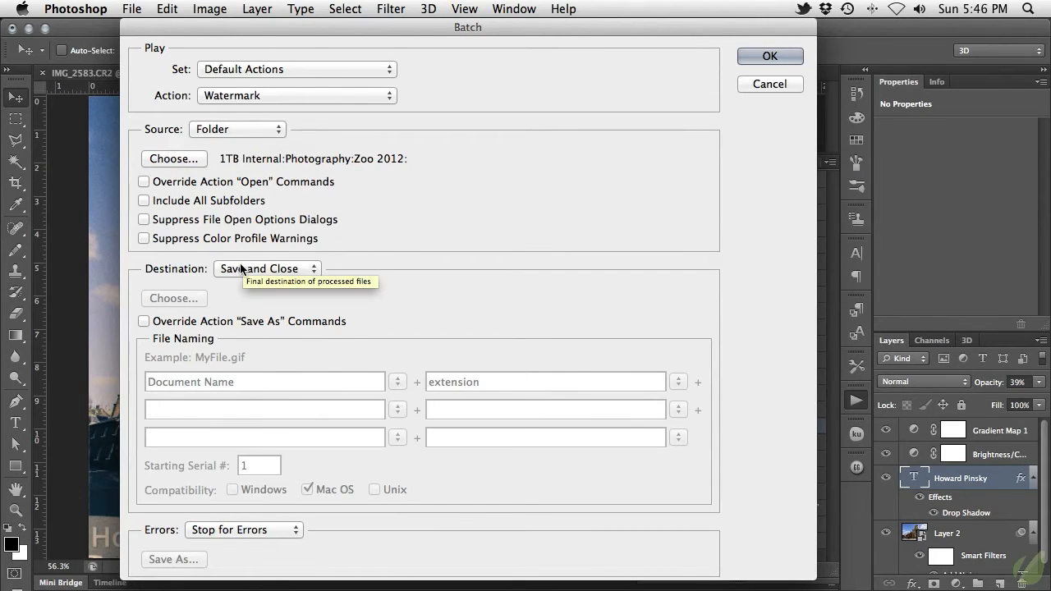
Set the batch Destination to Folder instead of Save and Close.
click(267, 269)
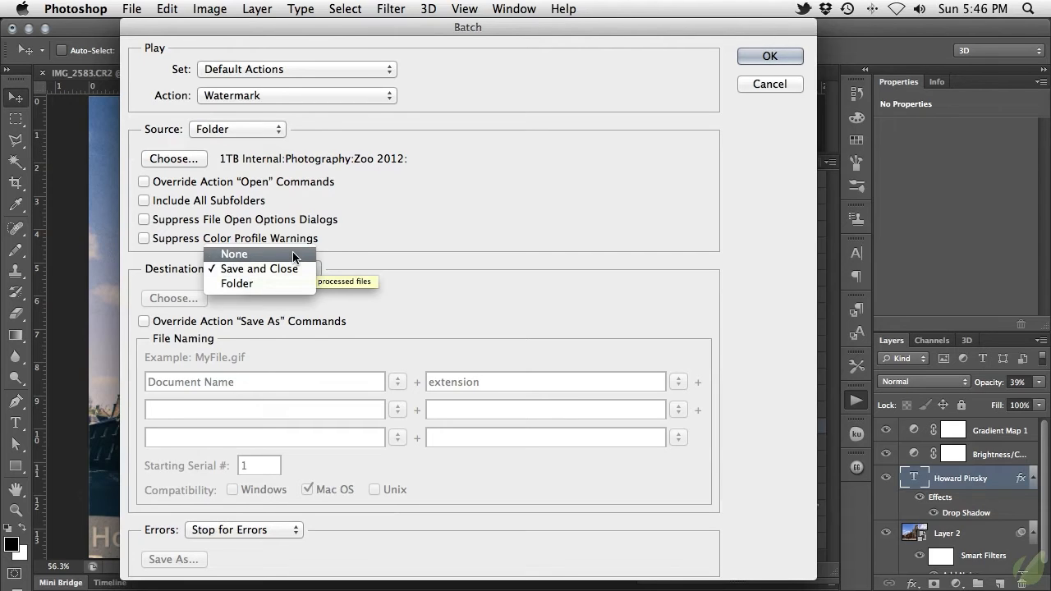
click(234, 254)
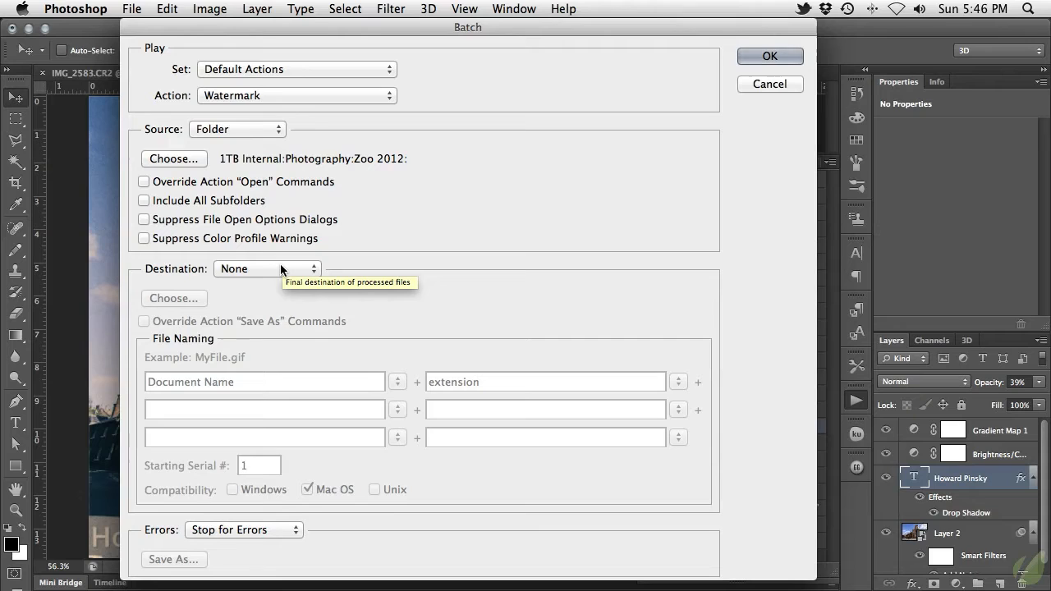
click(267, 269)
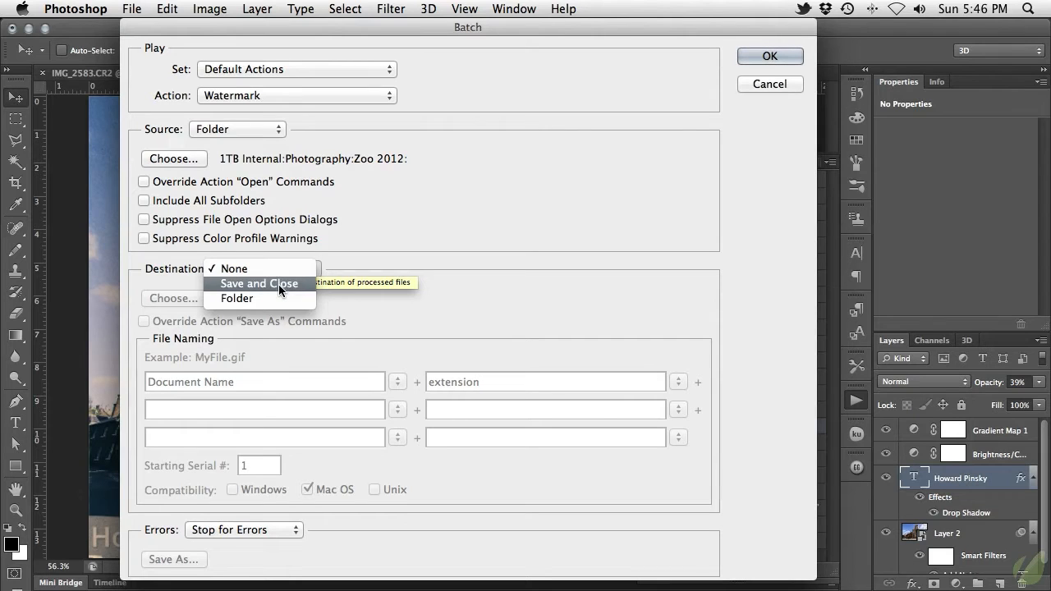
click(259, 283)
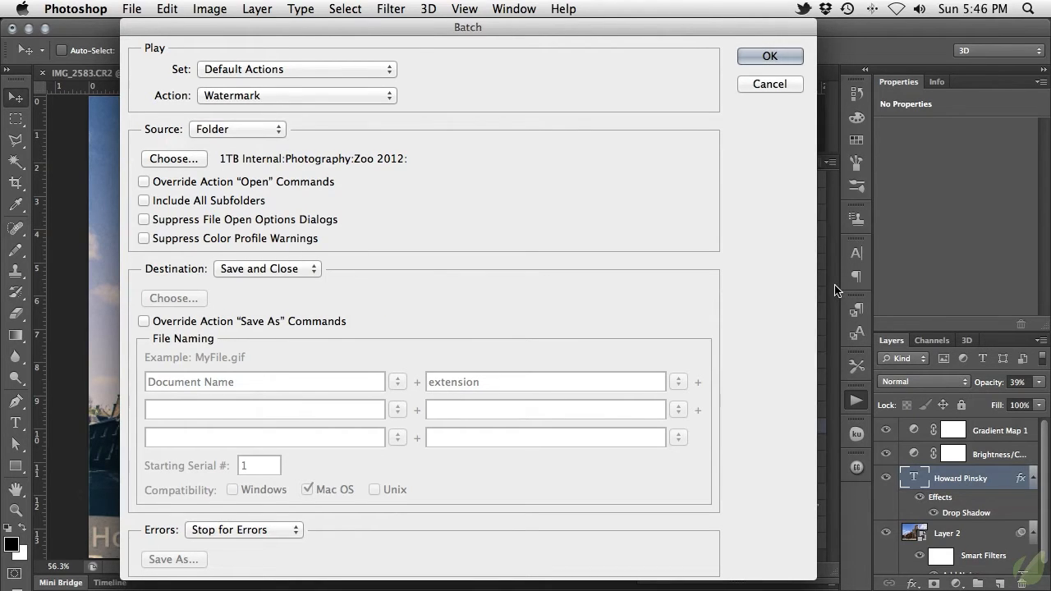
click(267, 268)
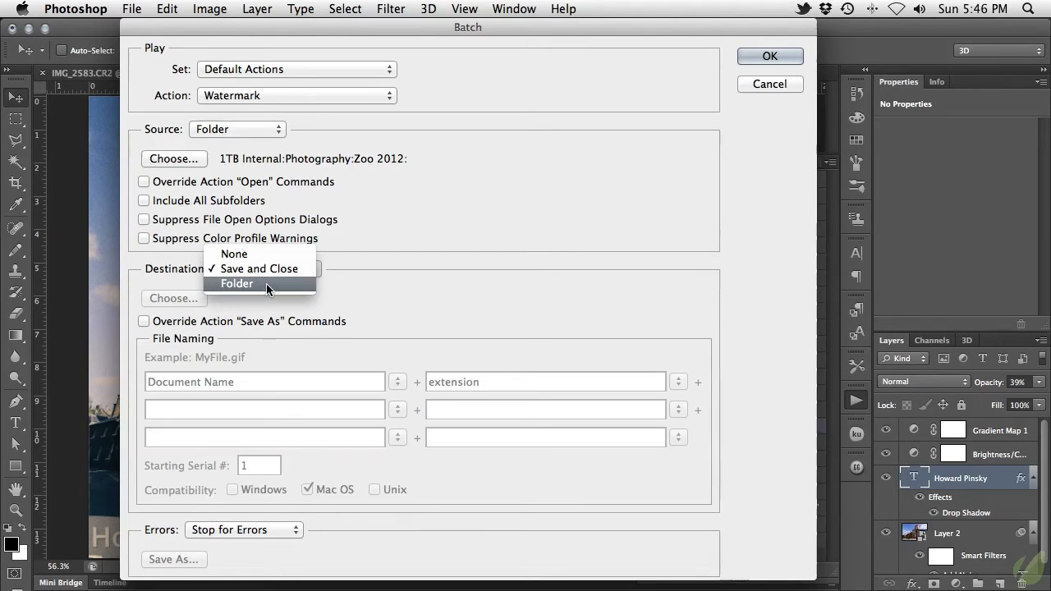
click(236, 283)
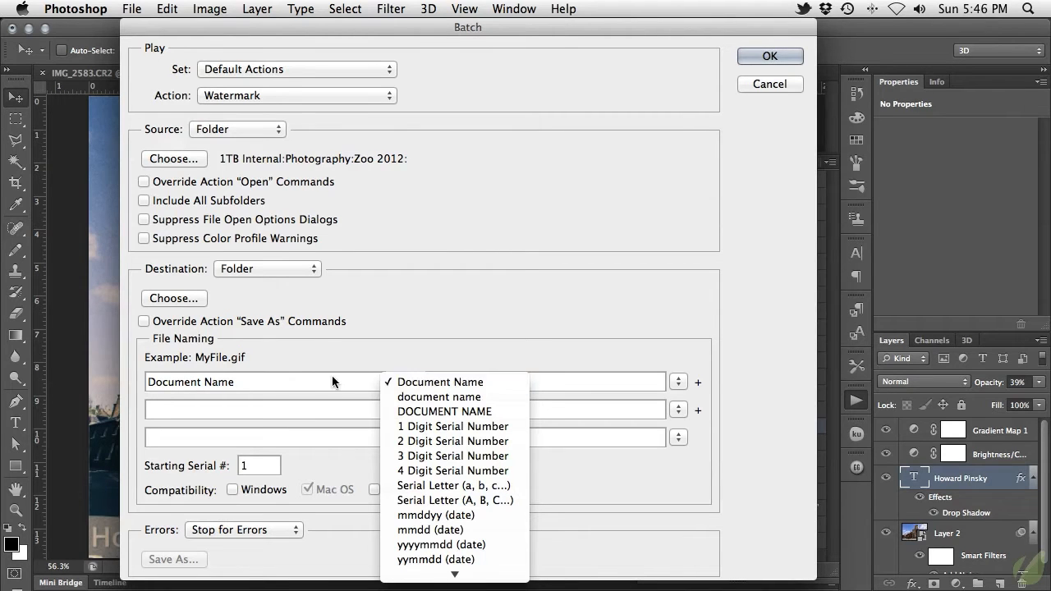
Name batch output files as Document Name plus a 1 Digit Serial Number.
click(174, 298)
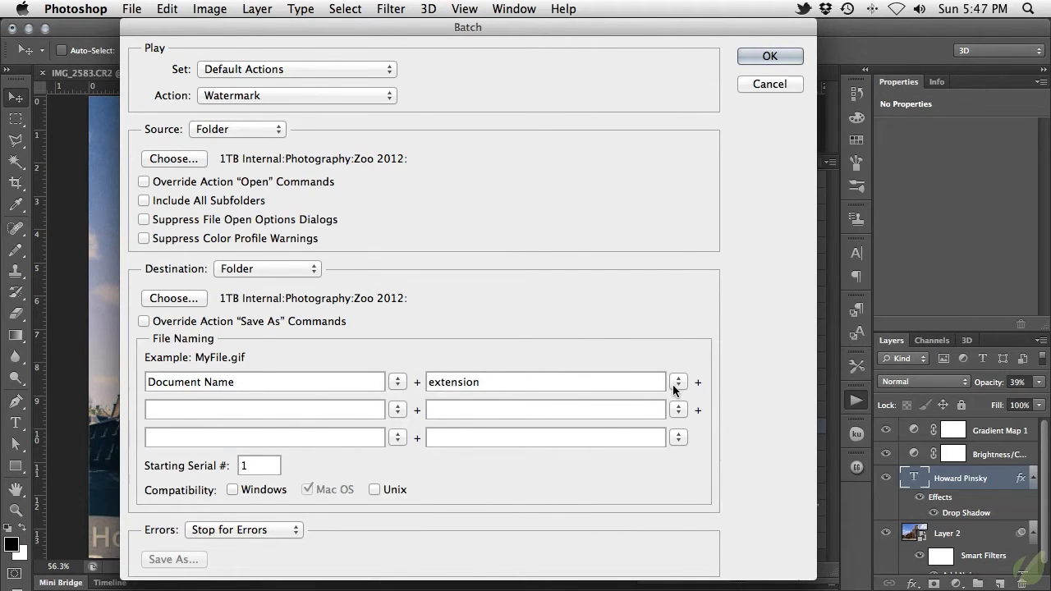
click(678, 382)
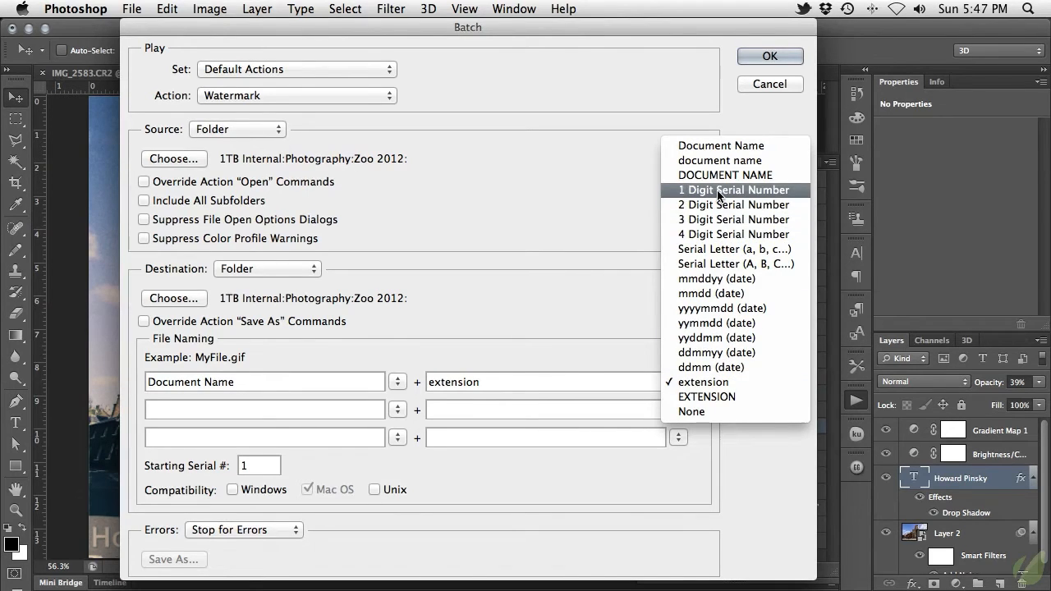
click(732, 189)
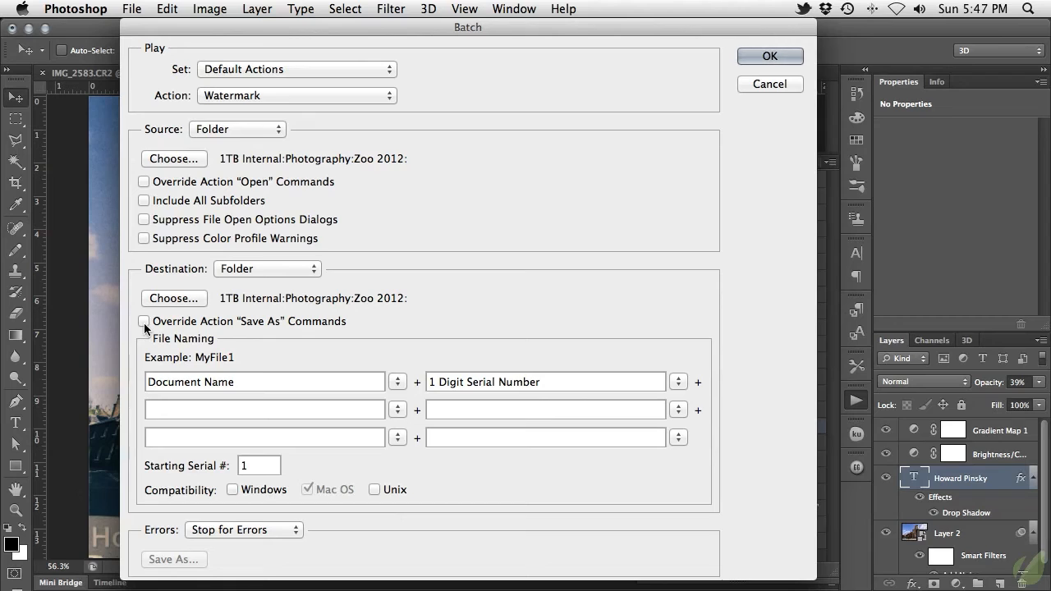
mouse_move(145, 321)
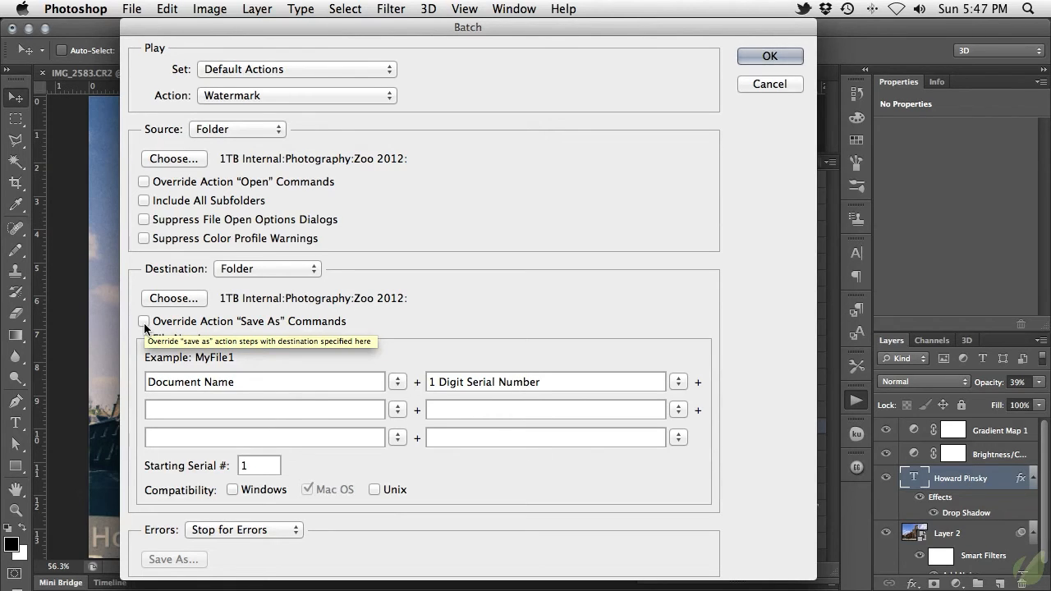
mouse_move(728, 290)
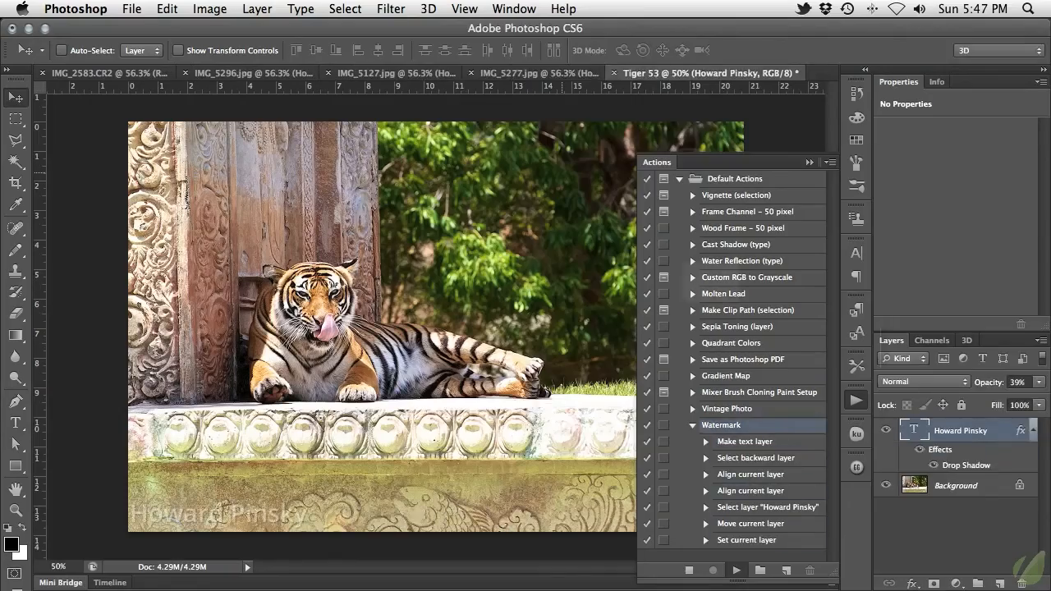
Launch the batch to watermark every tiger photo in Zoo 2012.
click(731, 73)
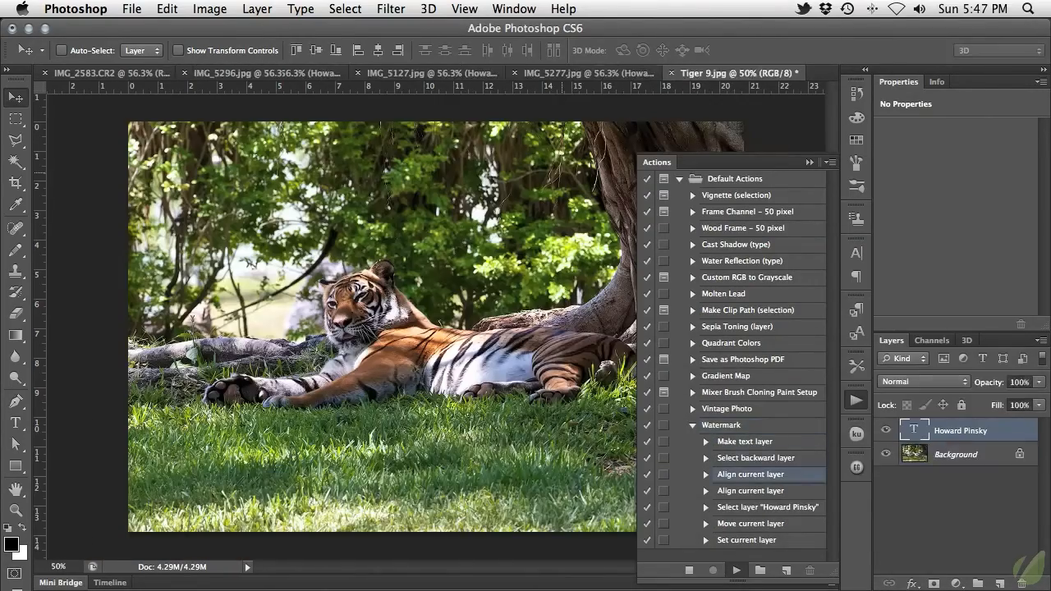
click(259, 73)
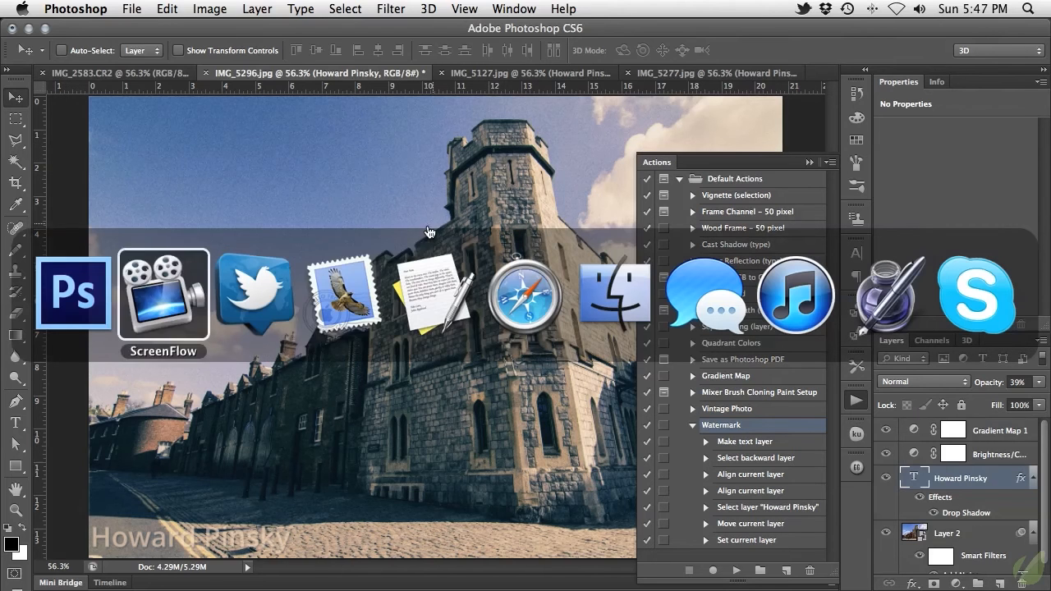
Switch to Finder and select a new watermarked Tiger PSD in Zoo 2012.
click(614, 293)
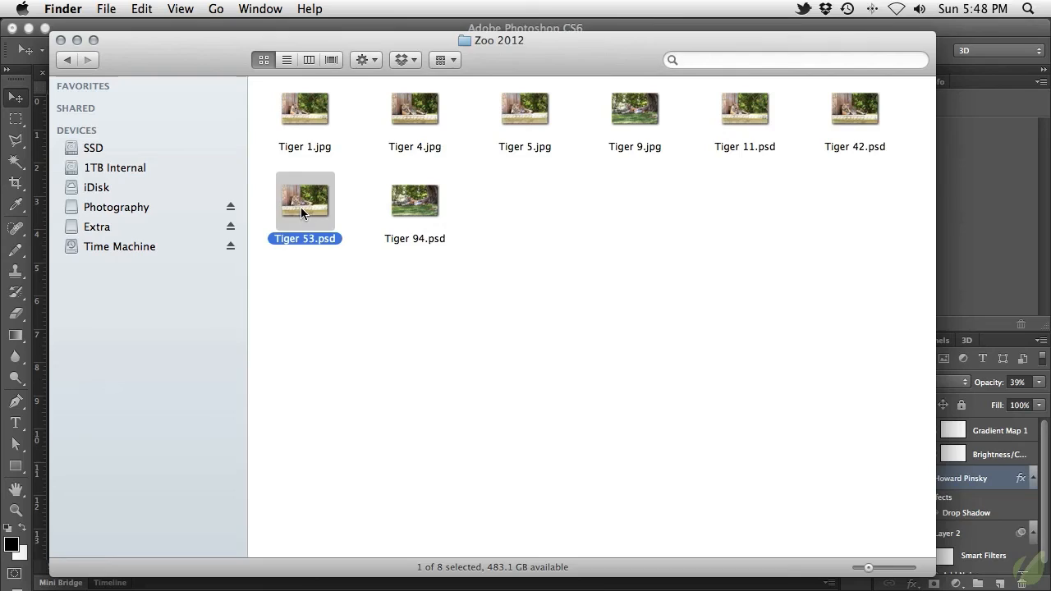
click(415, 201)
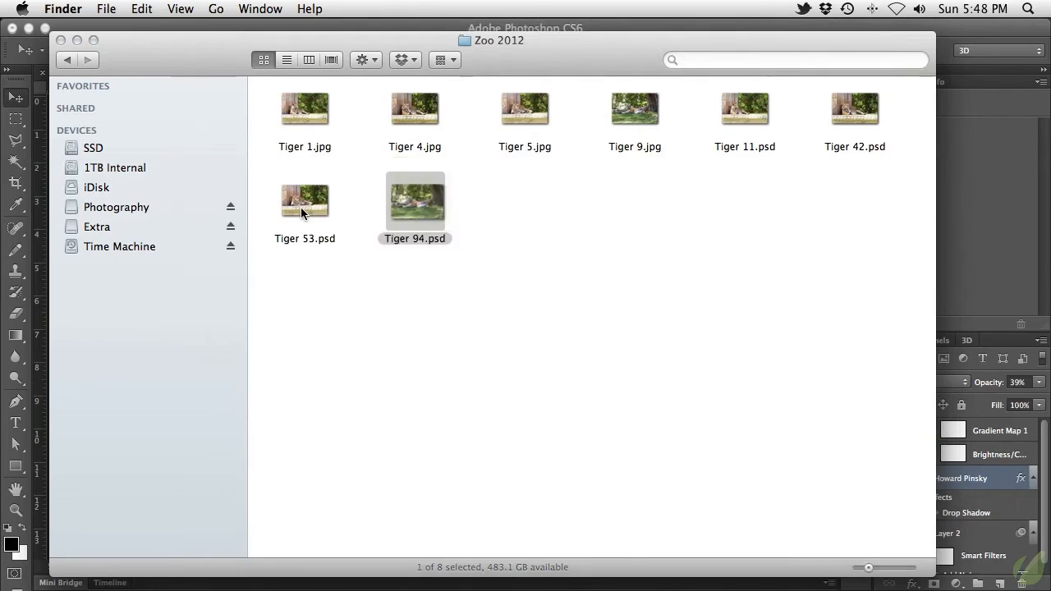